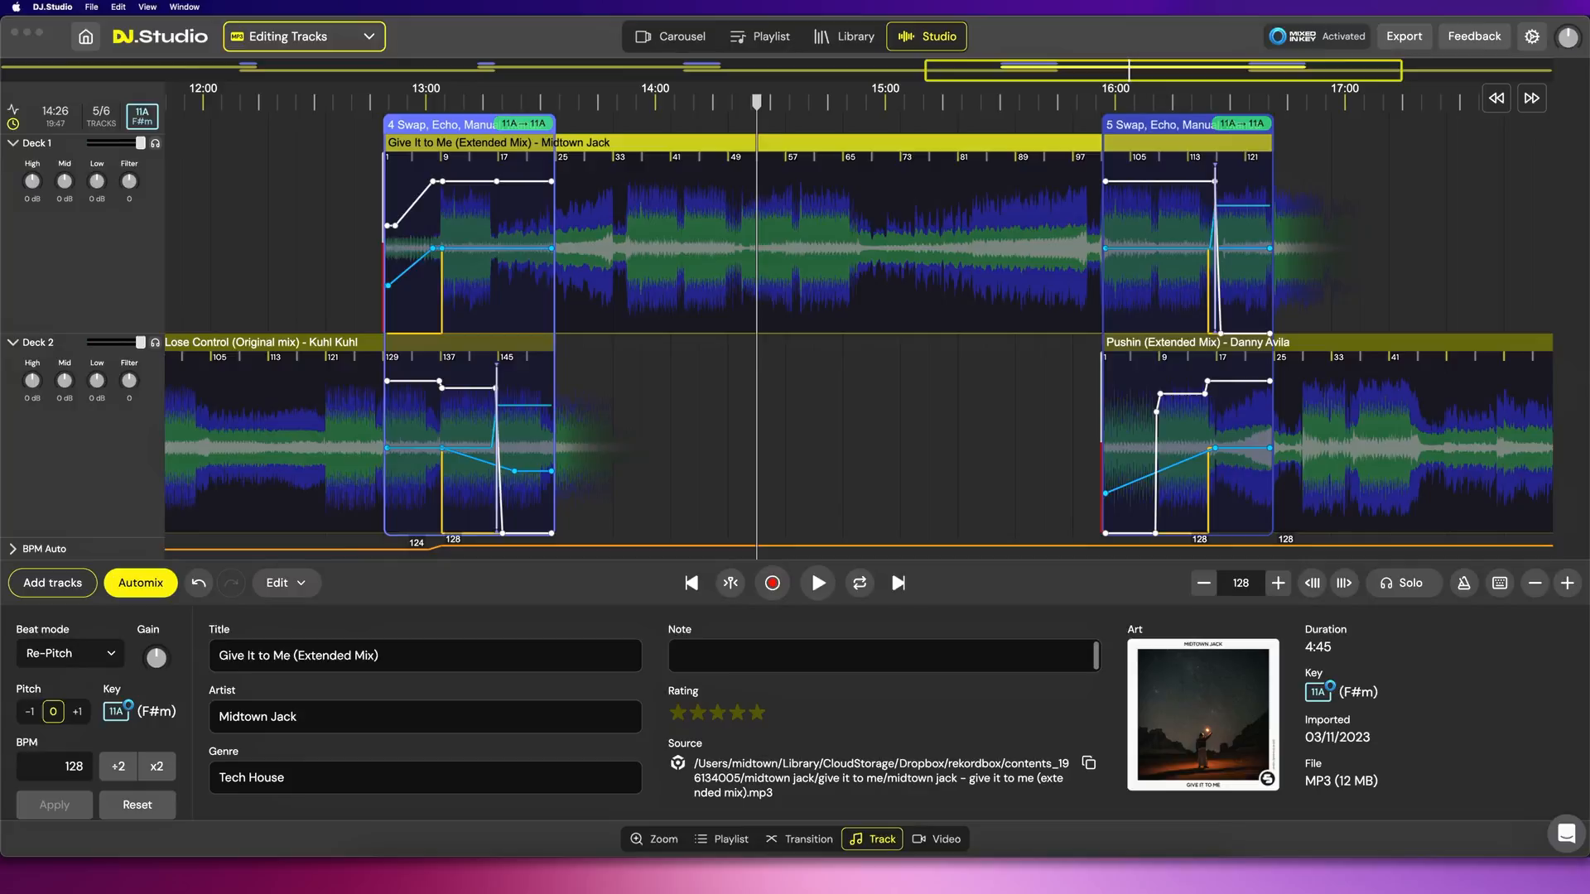
- Zoom the timeline into the first transition, Give It to Me → Lose Control
click(805, 839)
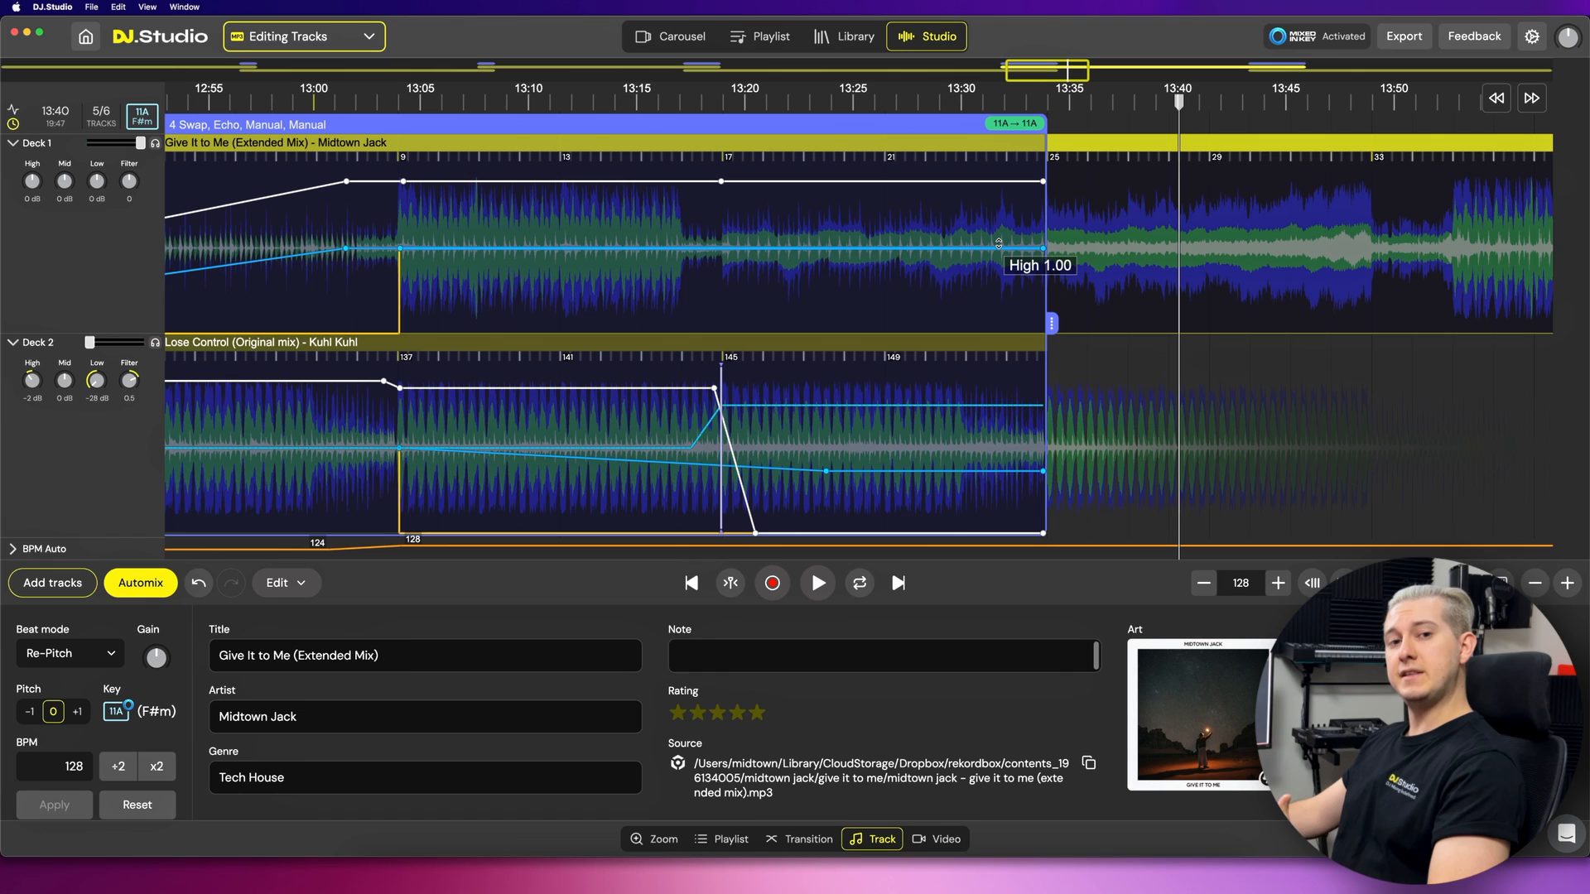
mouse_move(724, 225)
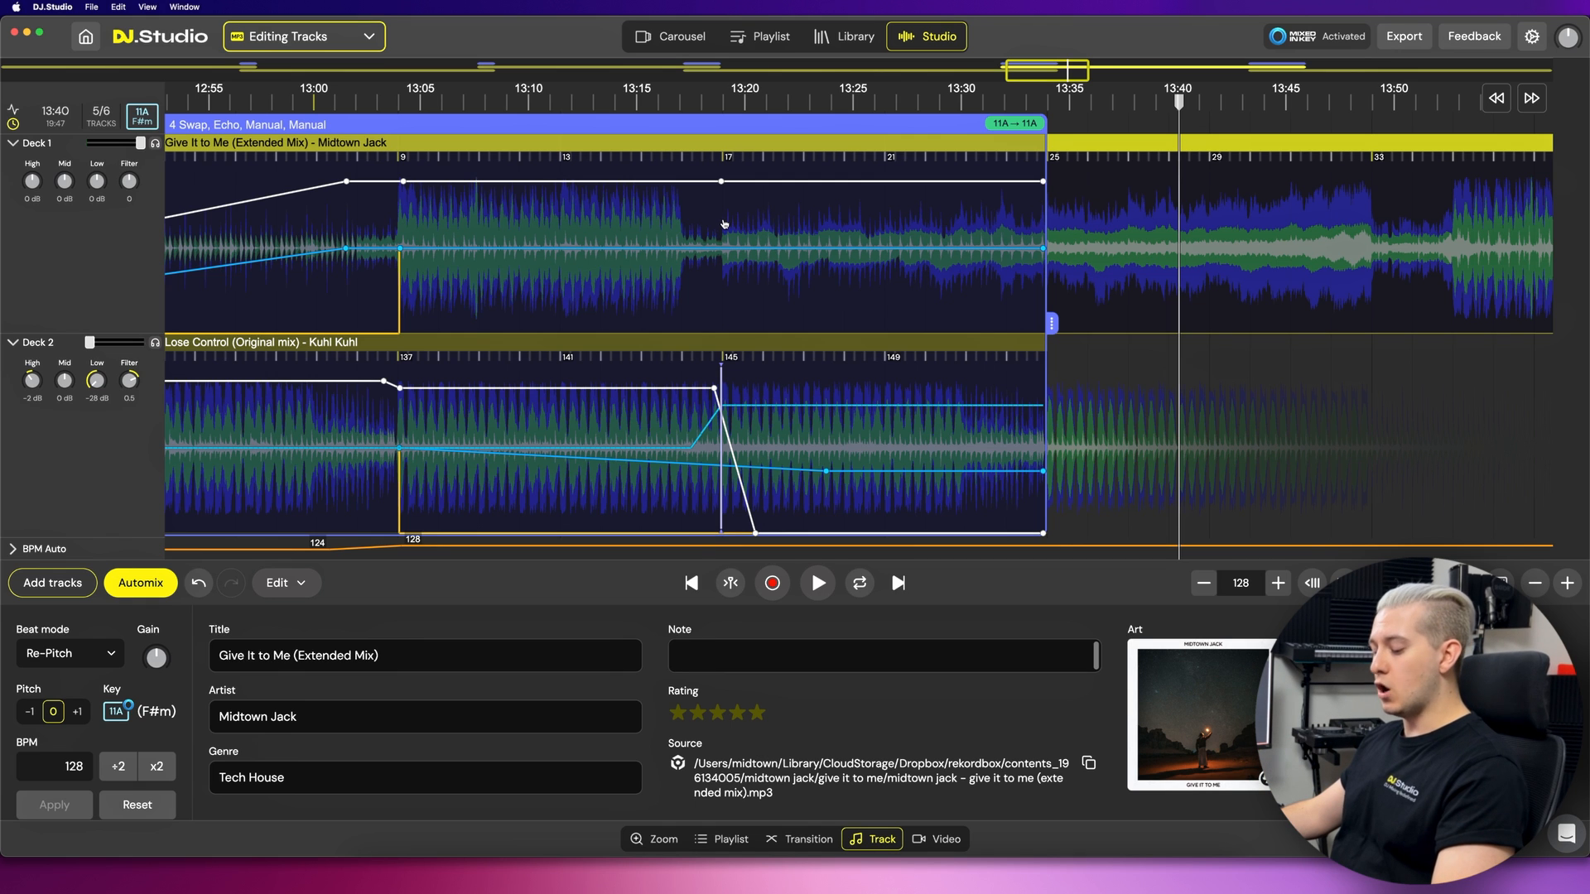
- Select bars 17–25 of Give It to Me on Deck 1 and bring up the Loop option
key(shift)
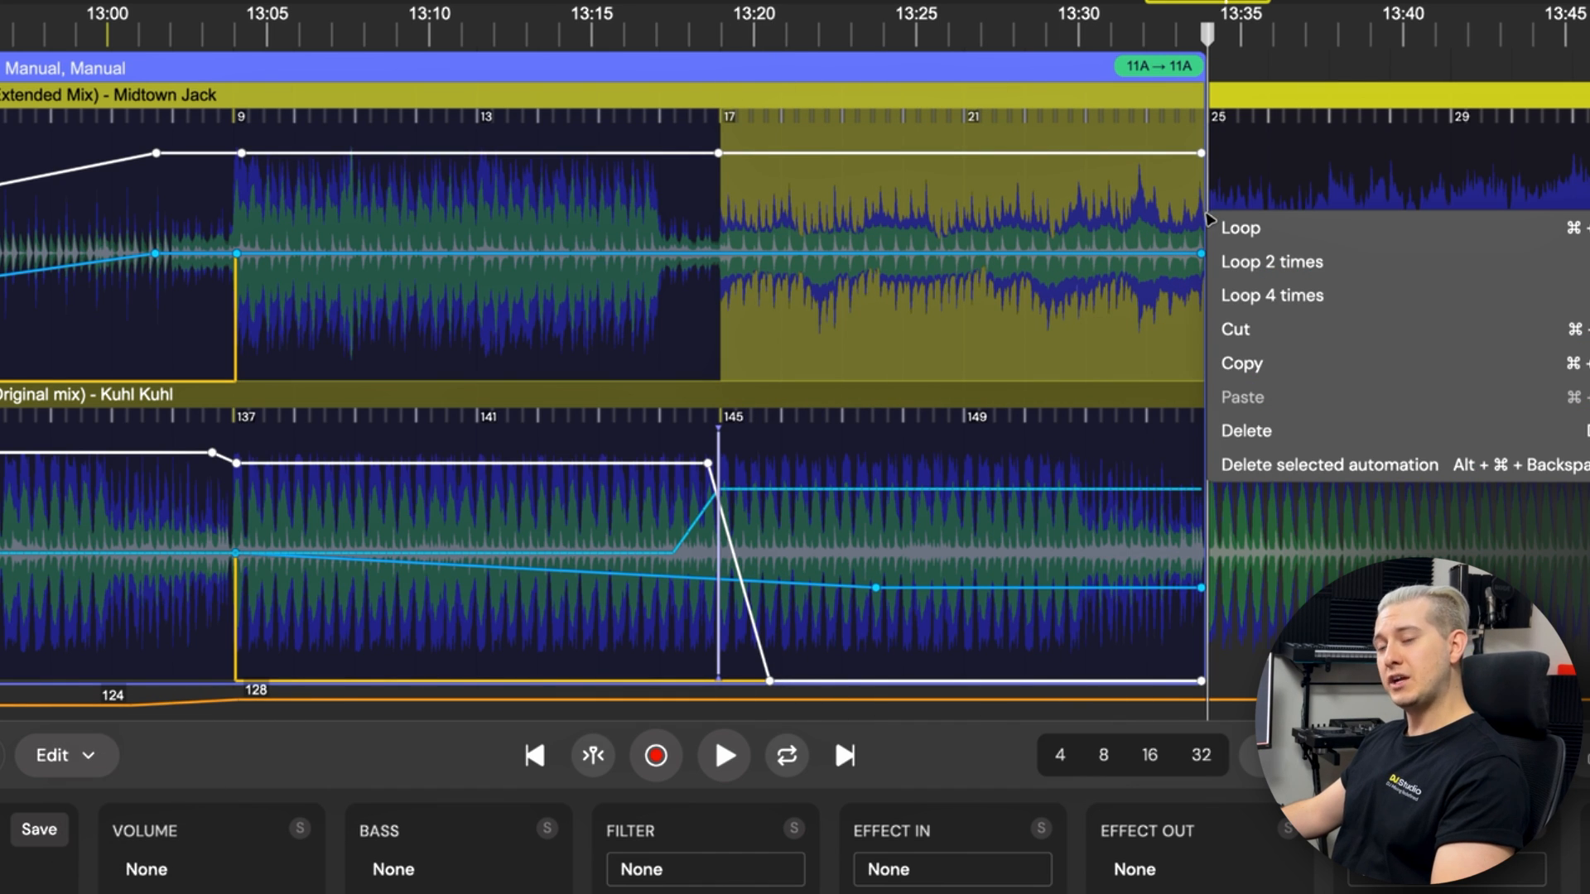
mouse_move(1292, 262)
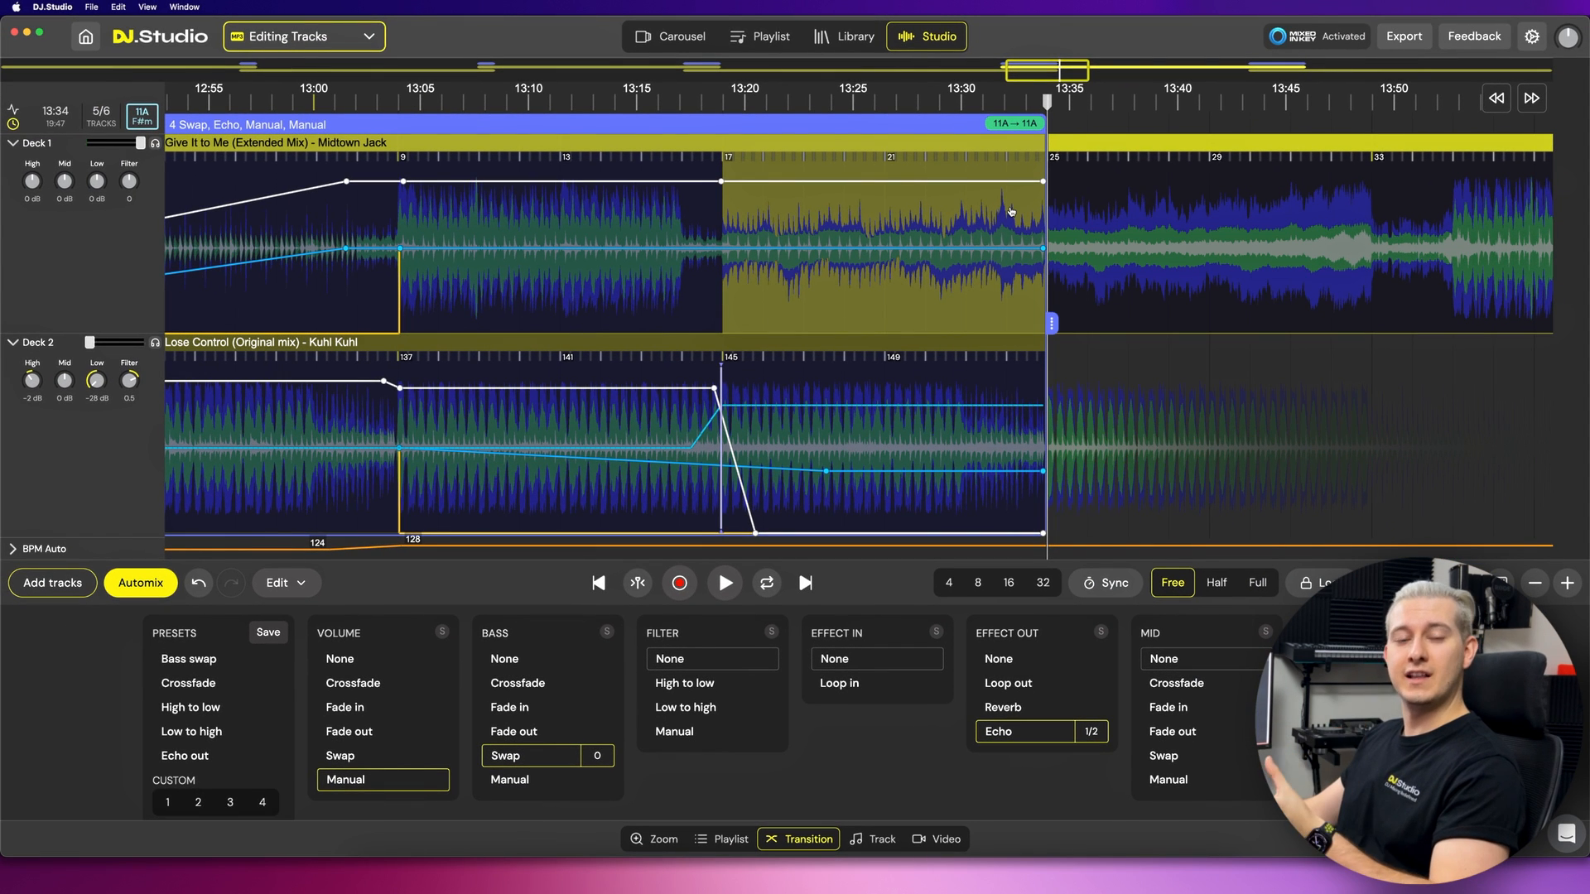
right_click(1011, 211)
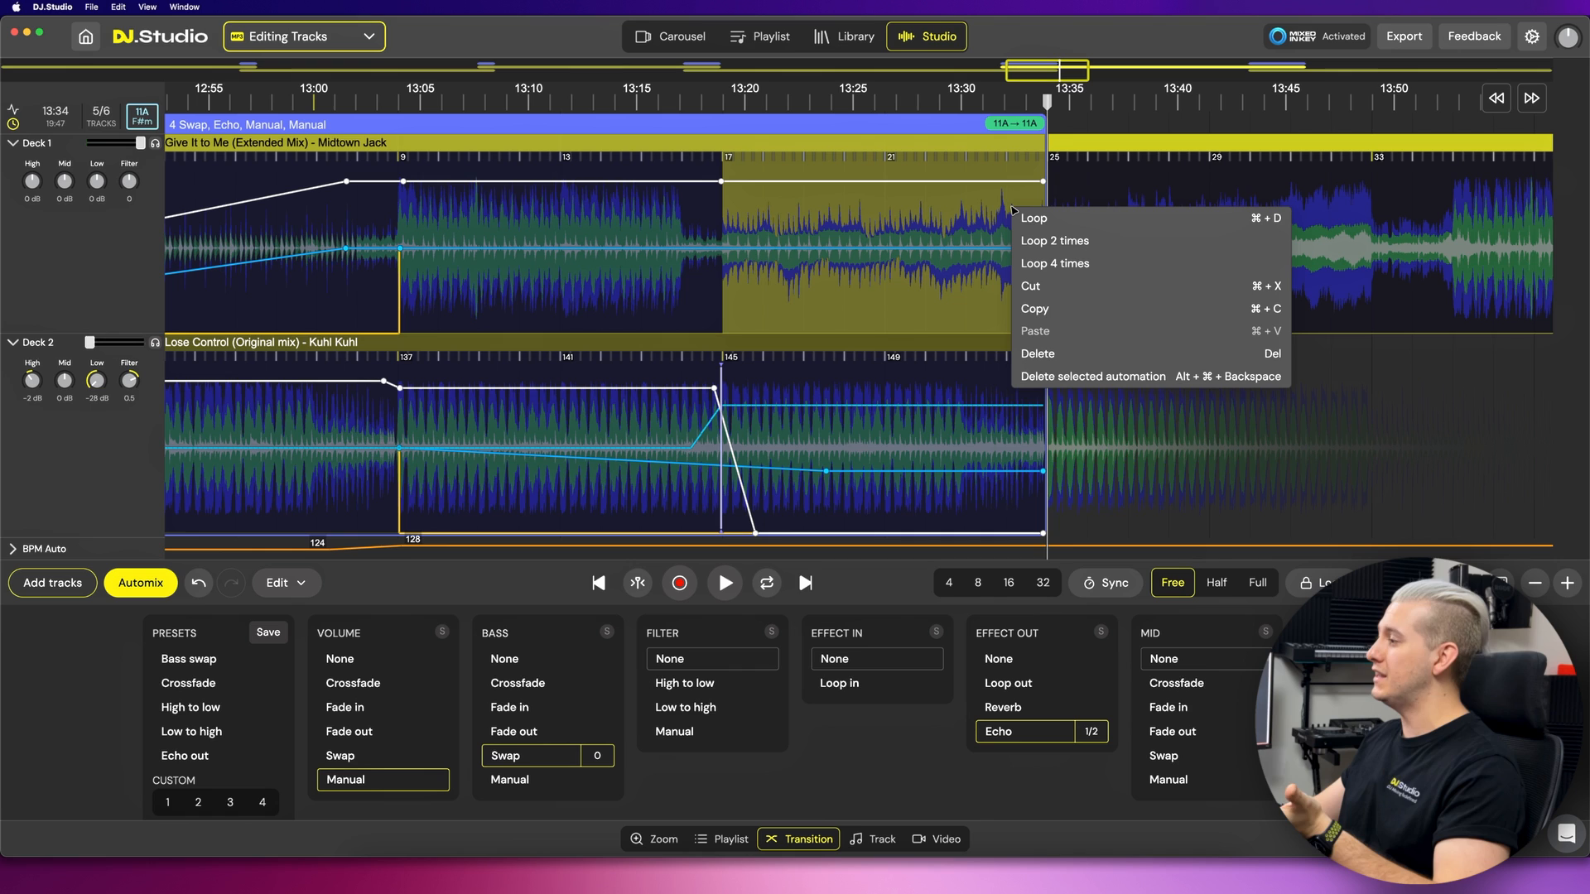
mouse_move(1094, 231)
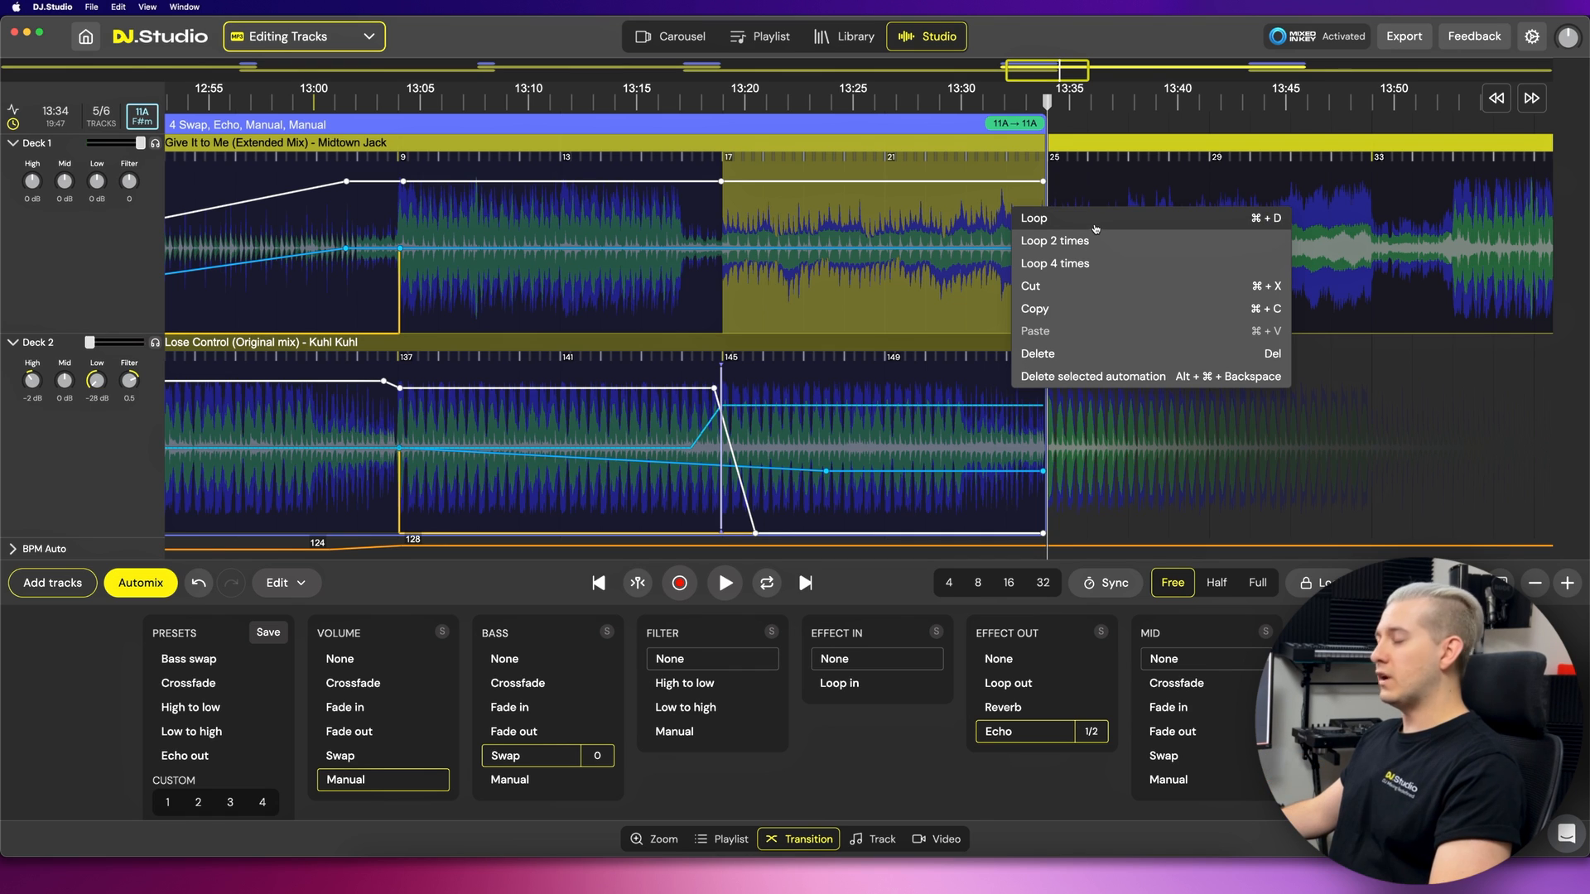
mouse_move(1092, 353)
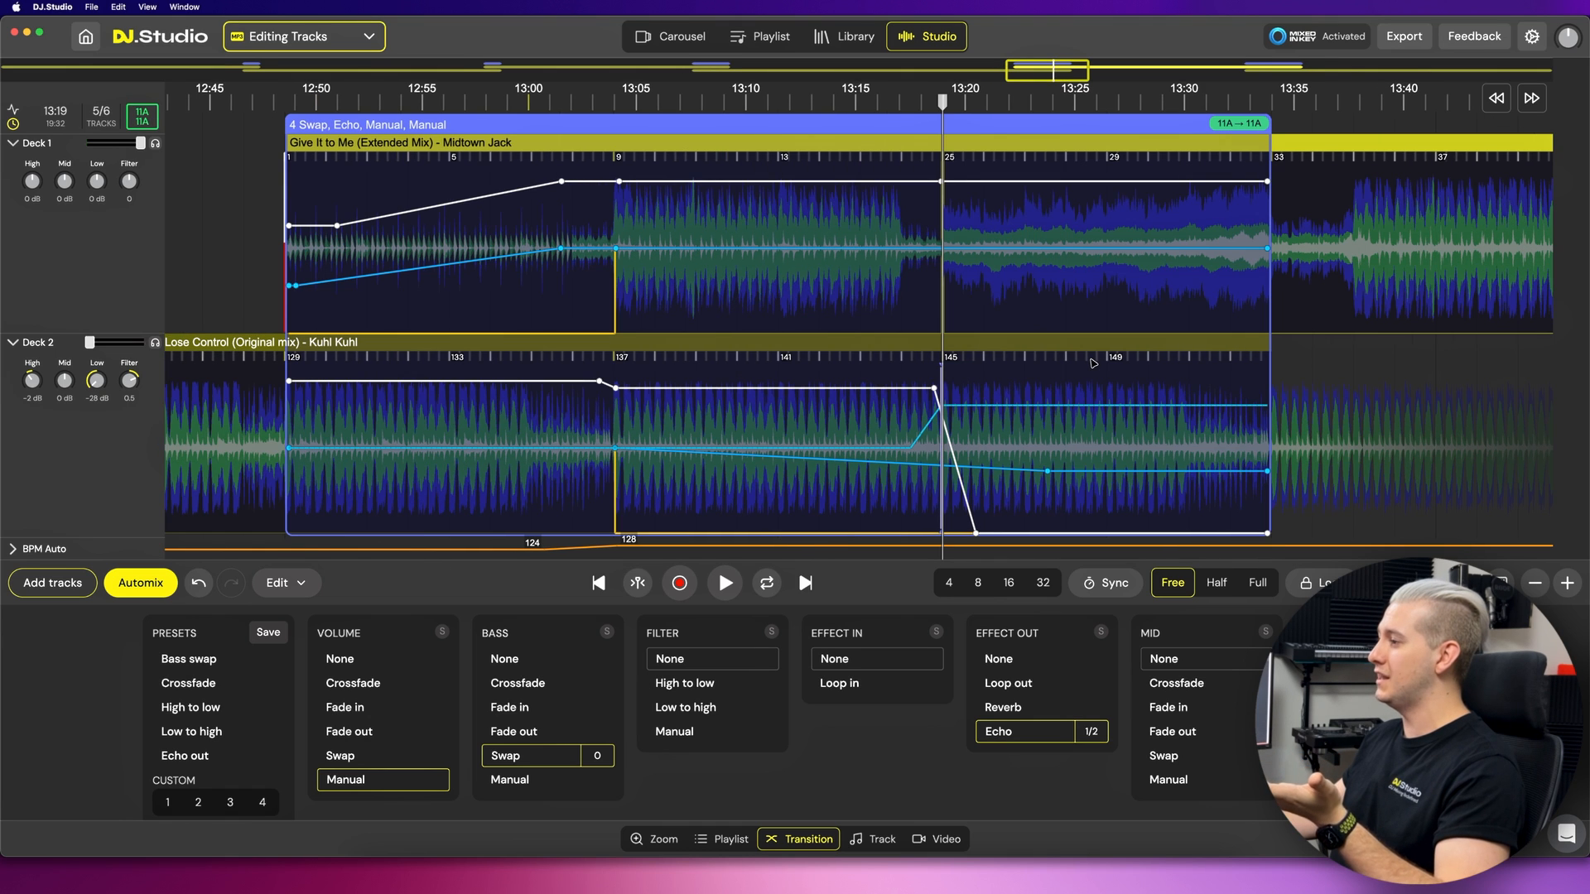
mouse_move(1337, 369)
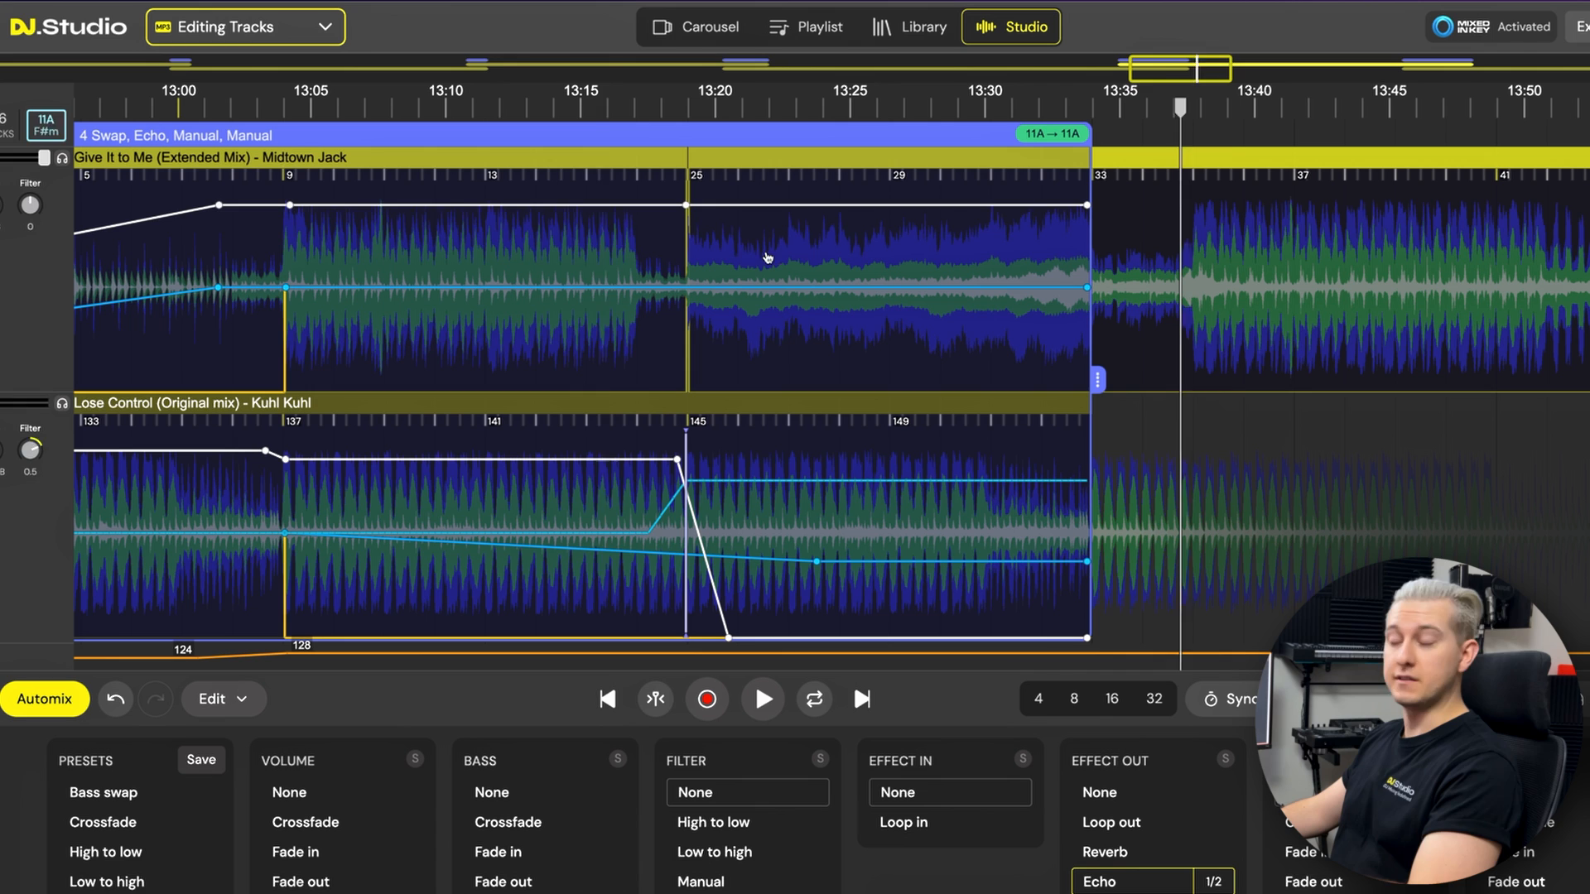
- Play back the edited section, then delete bars 17–25 of Give It to Me
click(762, 699)
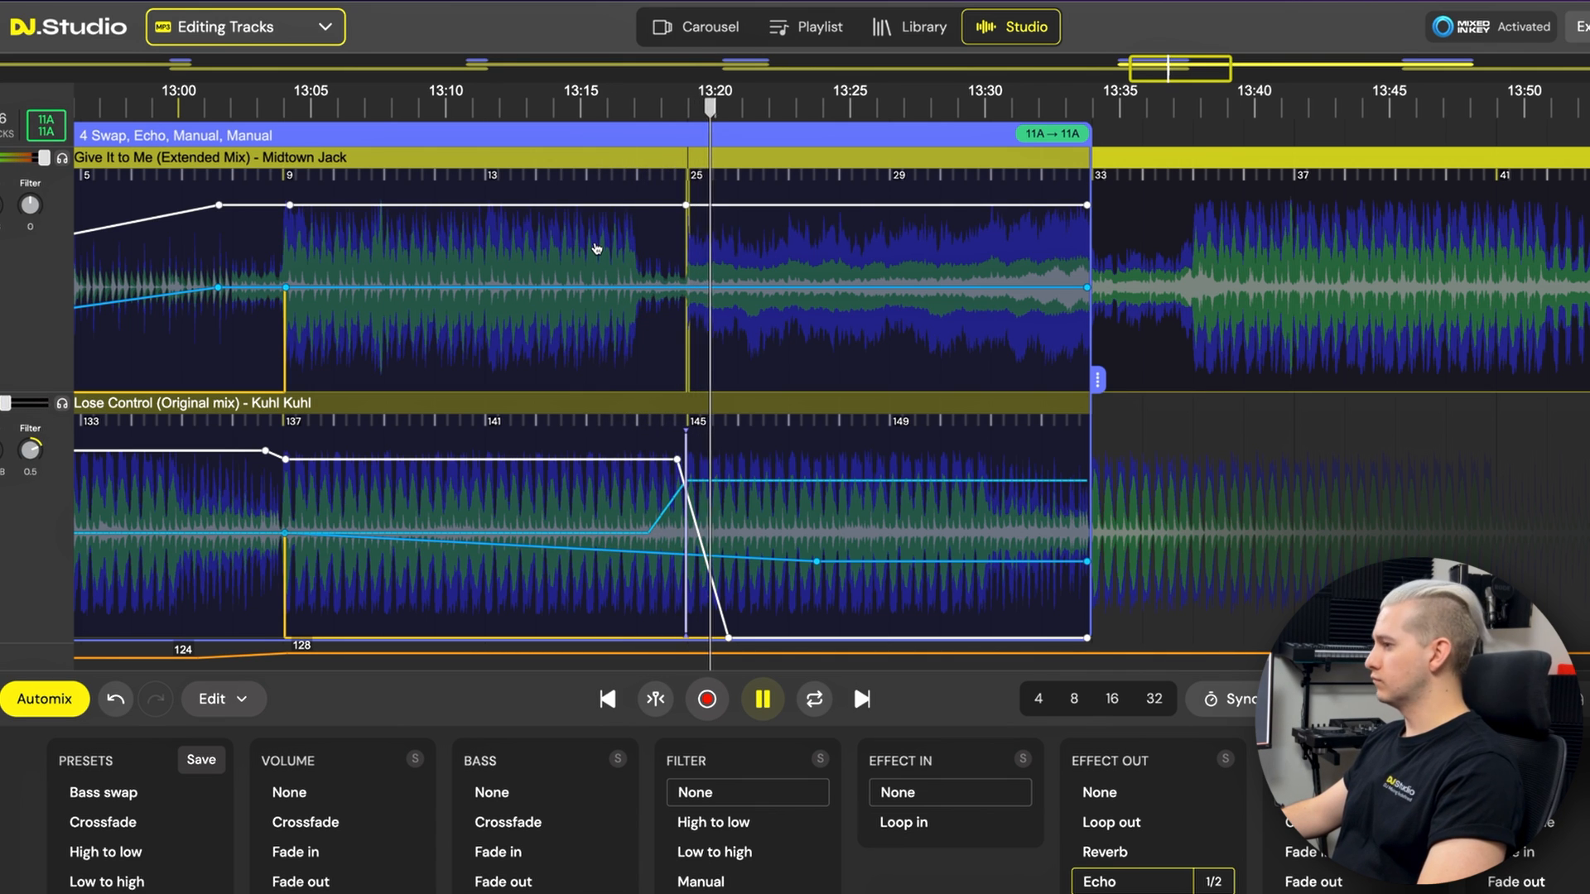
click(762, 698)
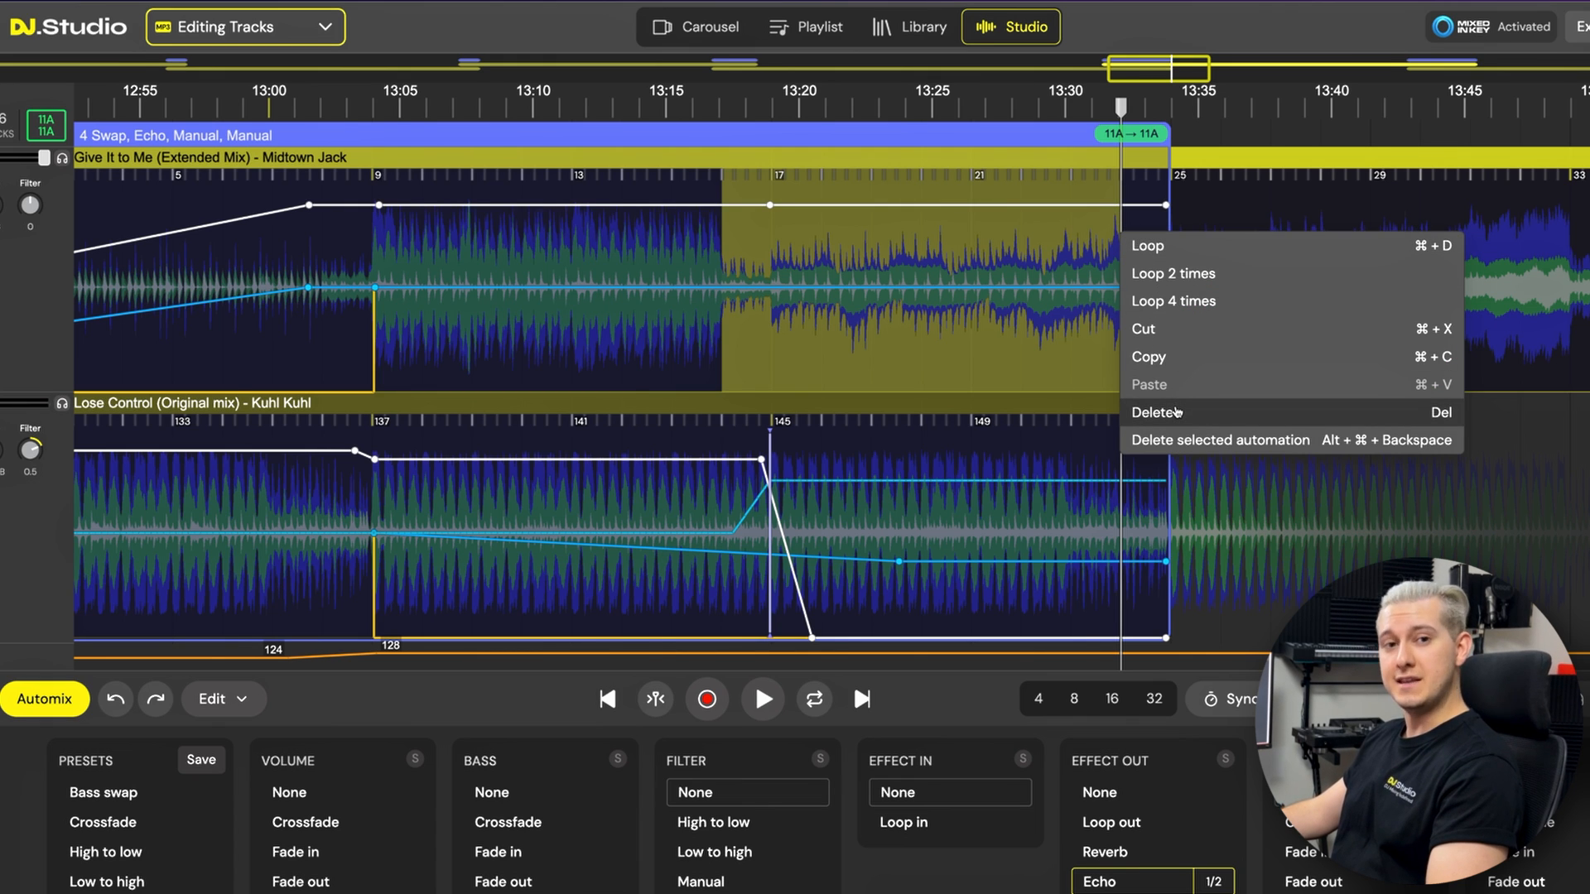
click(761, 699)
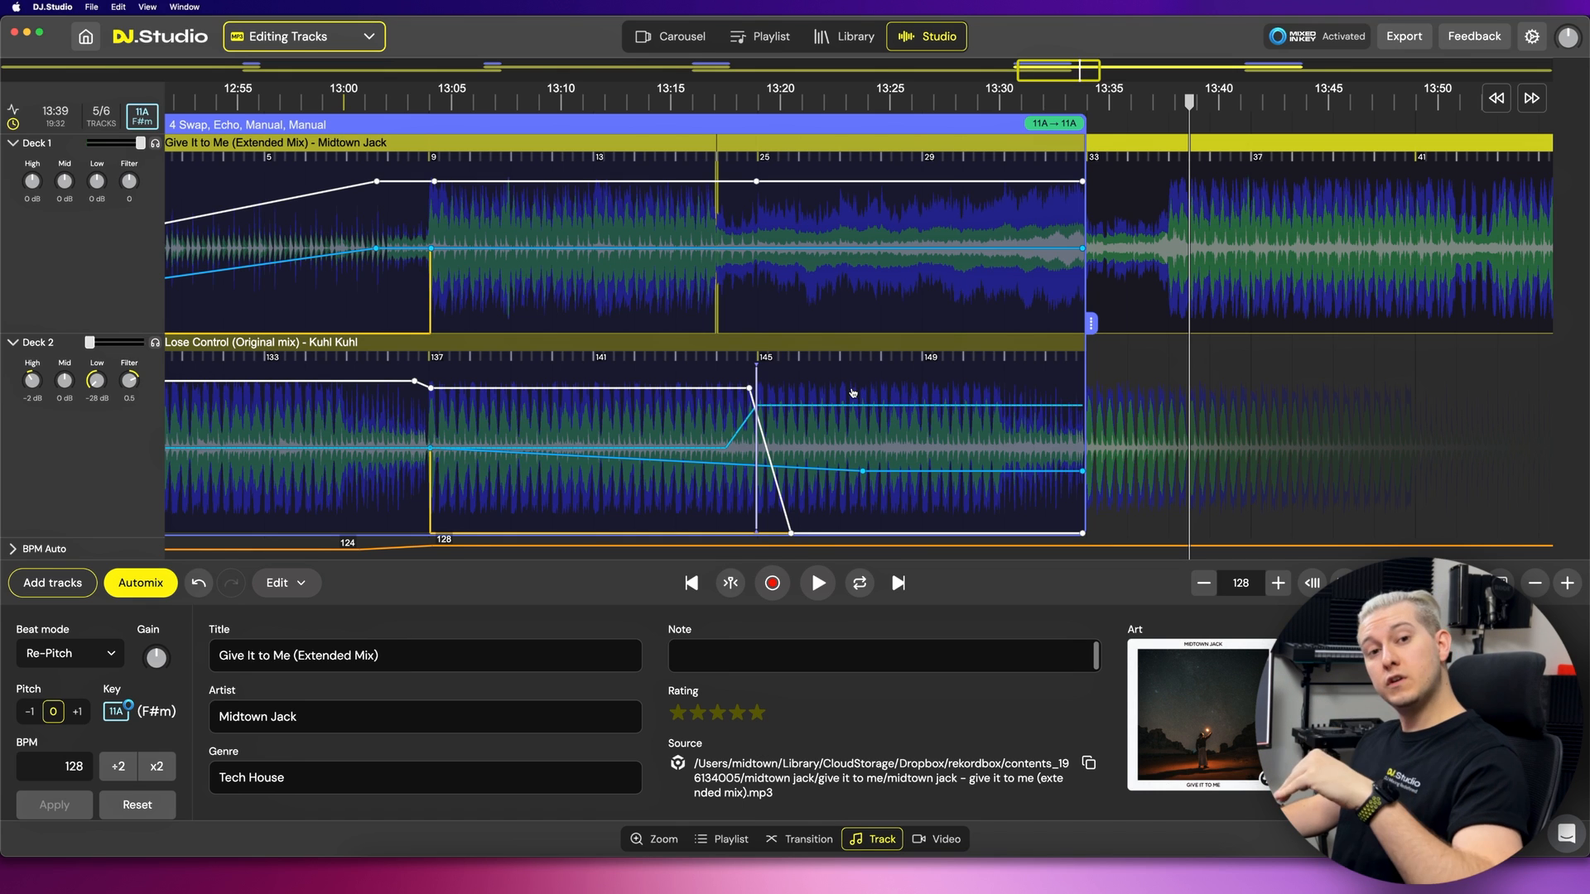
- Preview Loop out as the Effect Out, then set Effect Out back to None
click(807, 838)
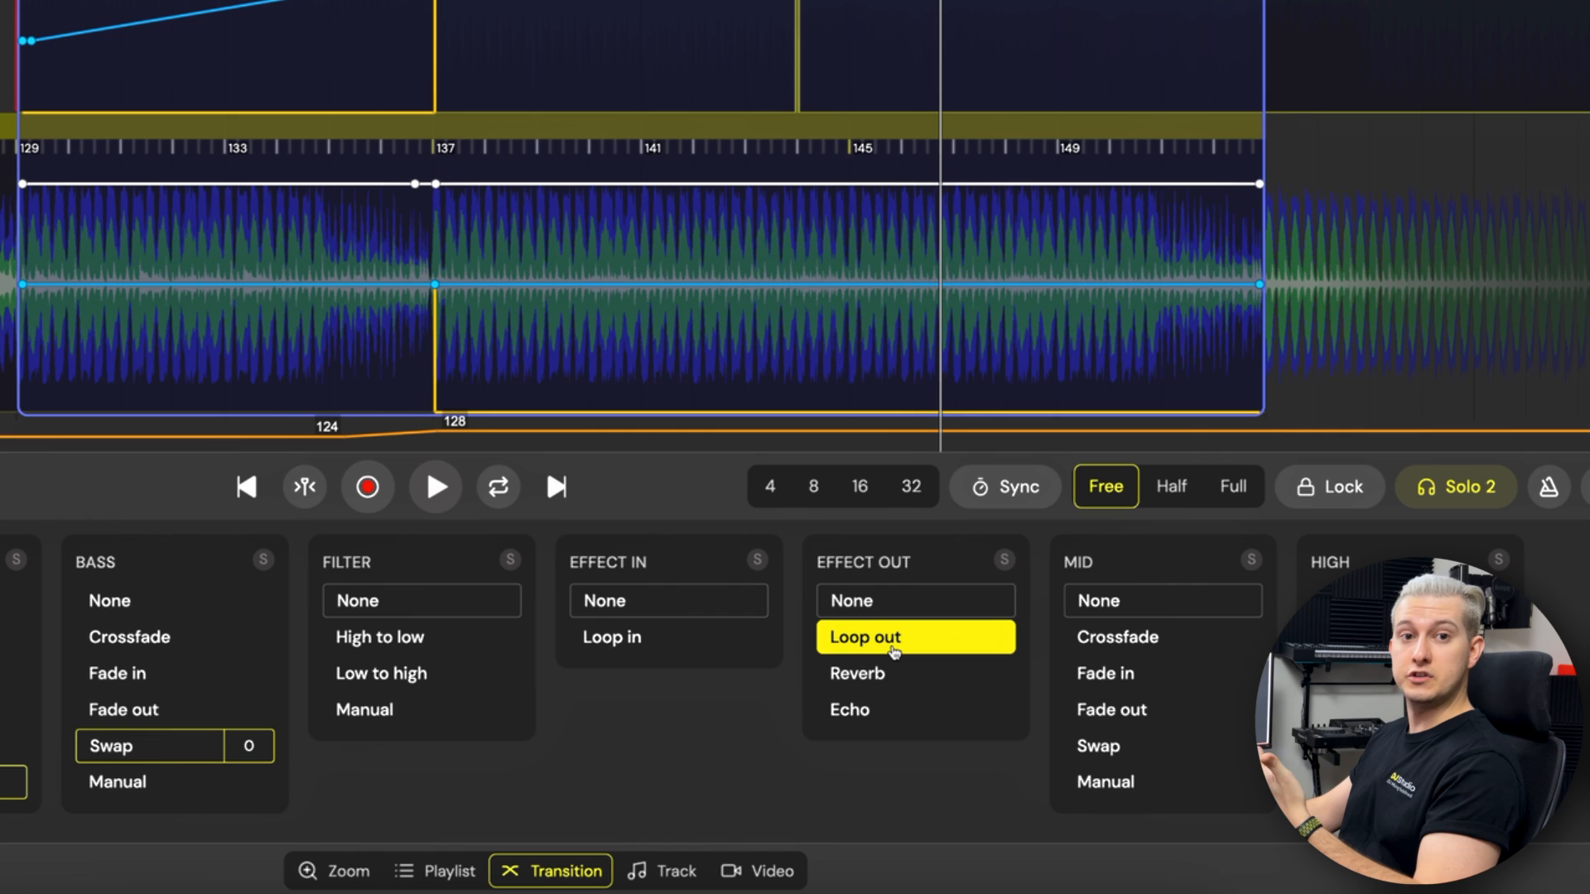
click(864, 636)
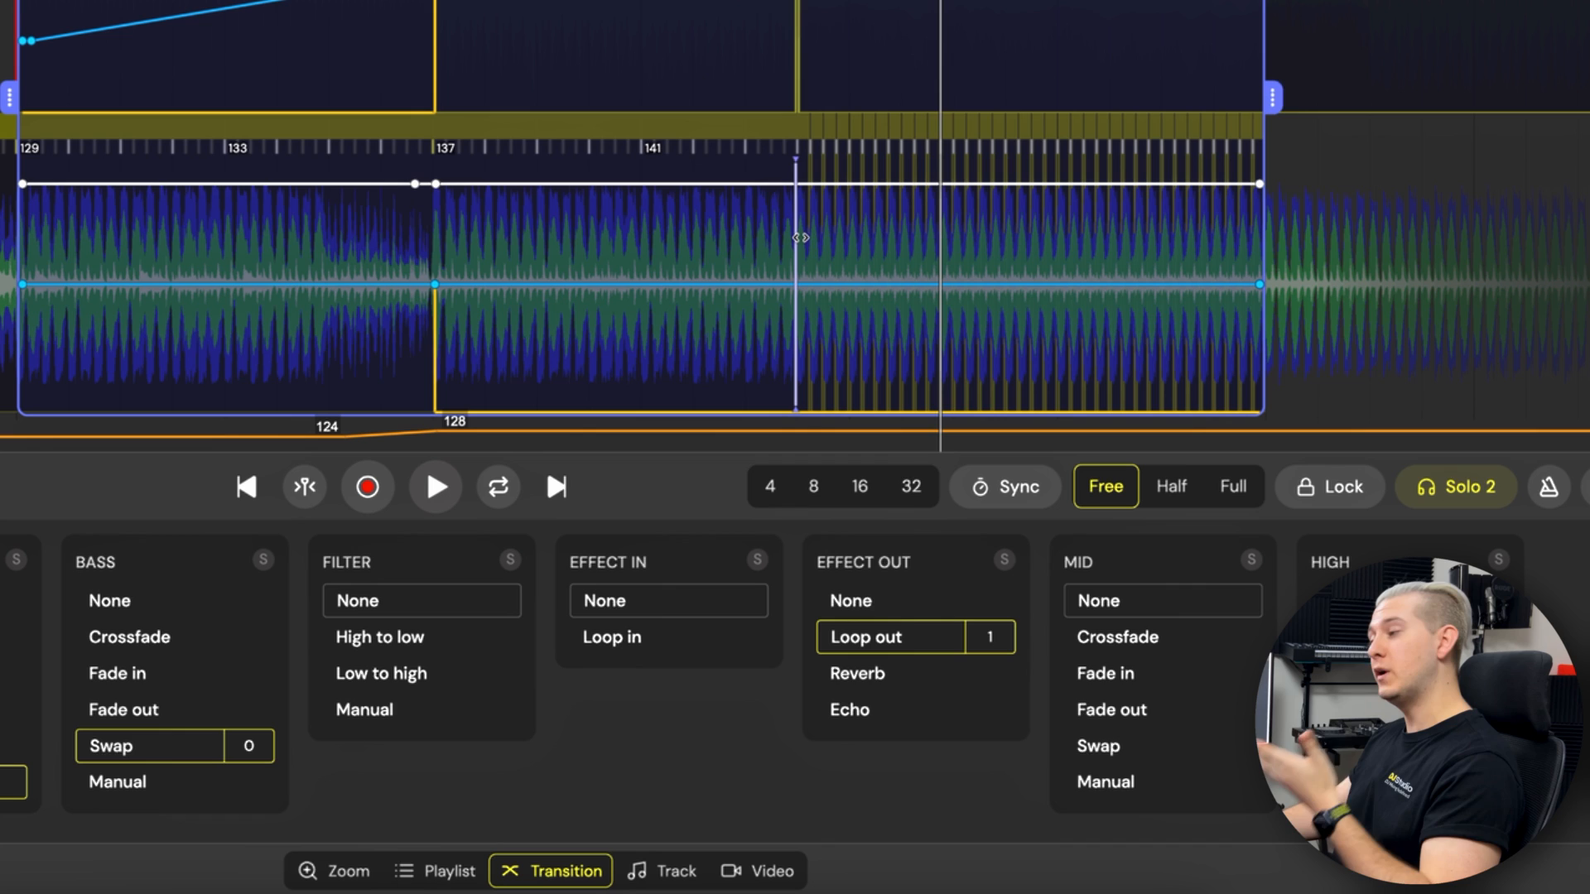
click(435, 487)
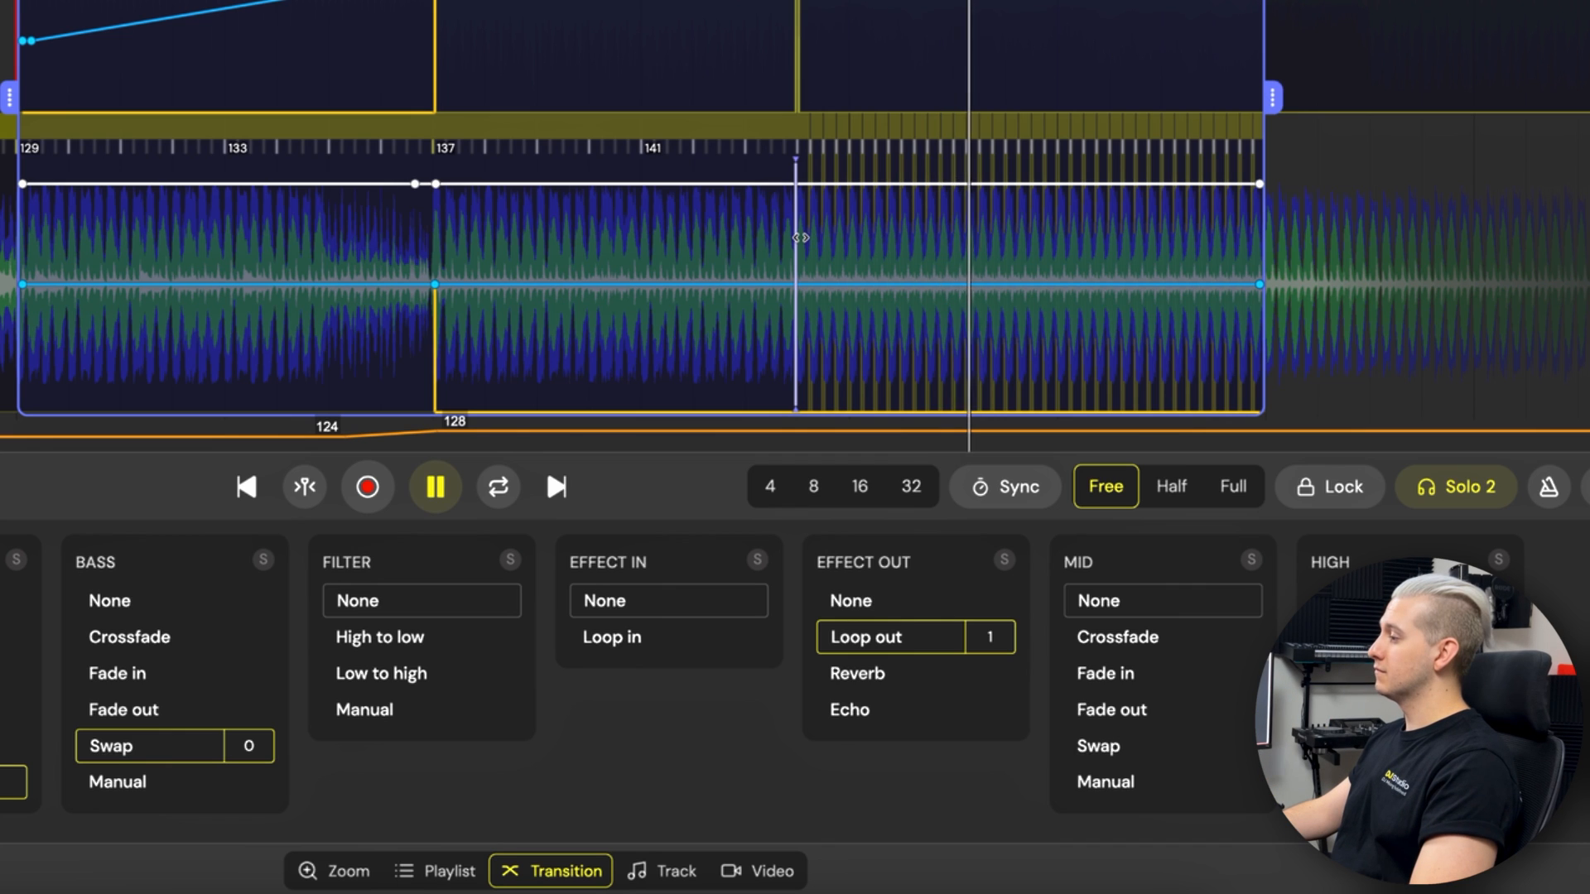
click(434, 487)
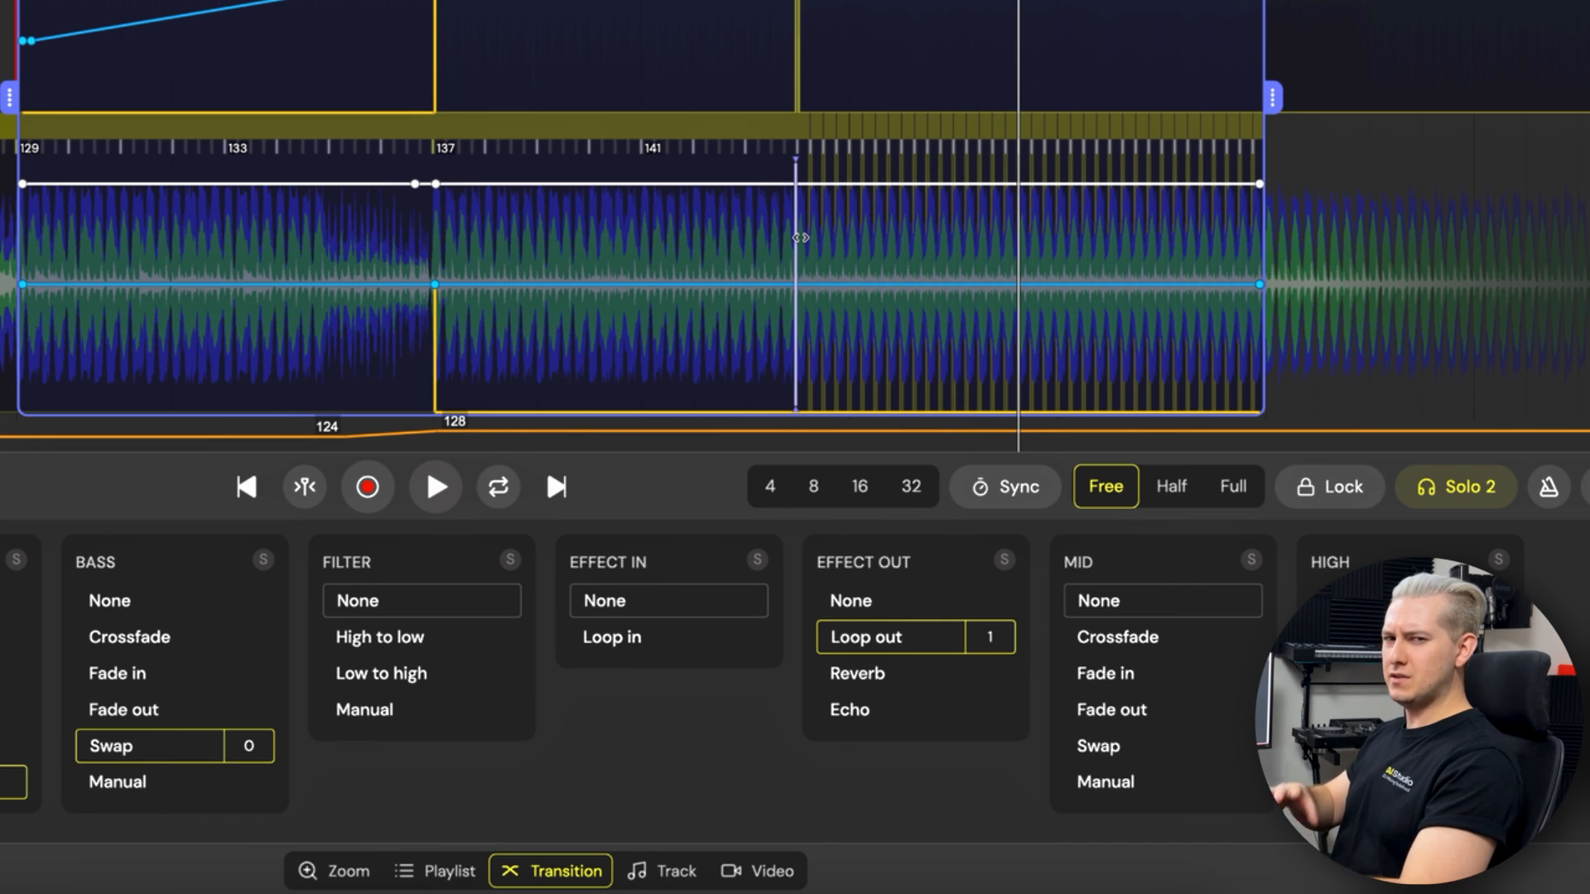
click(882, 601)
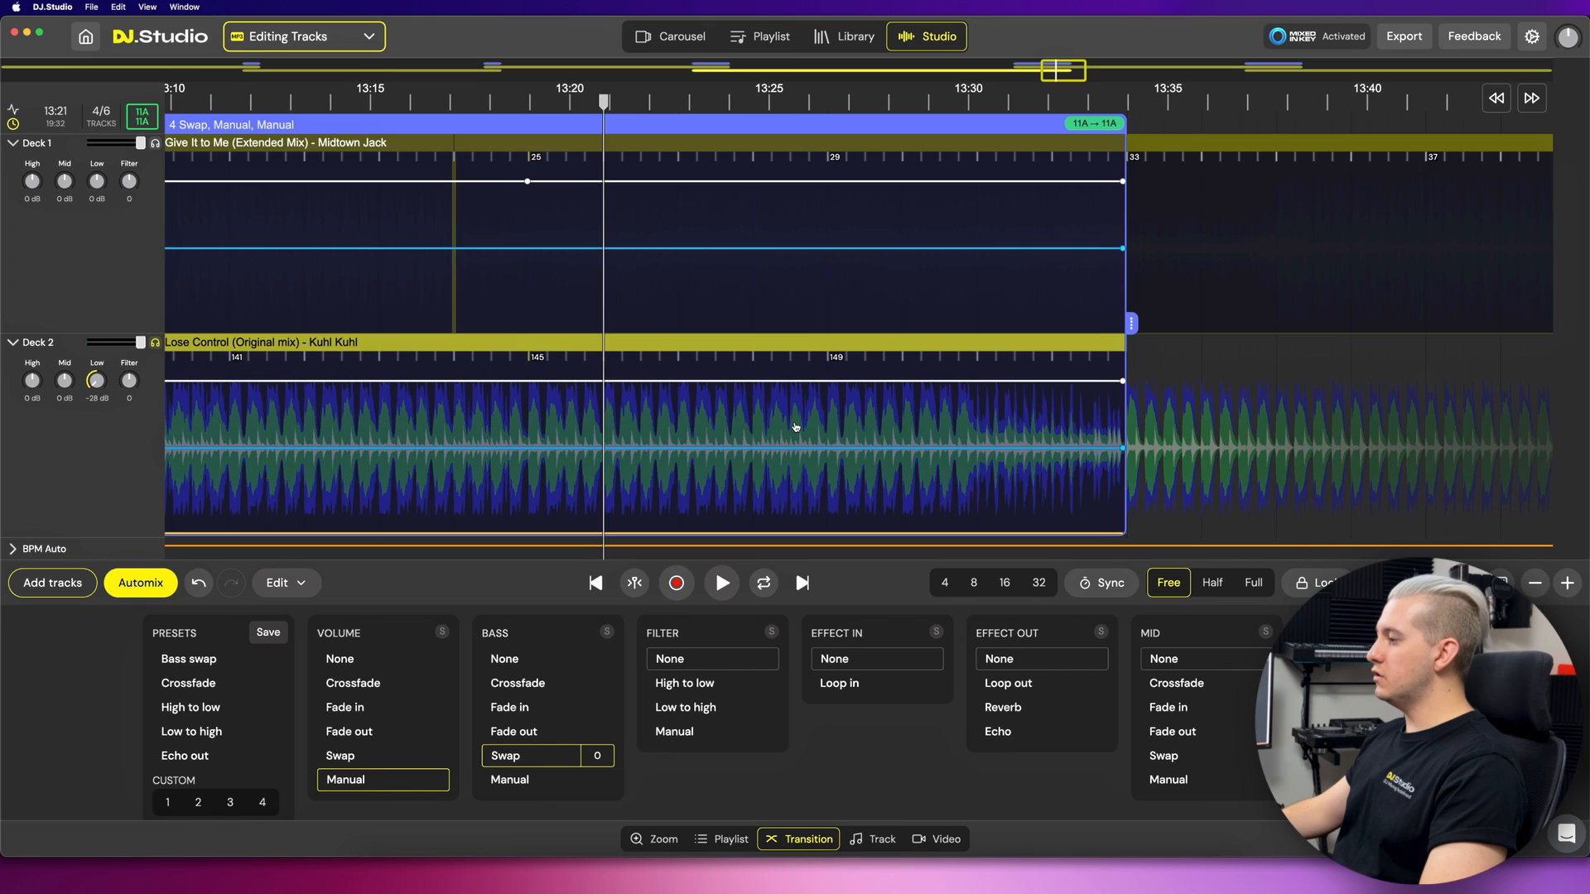
- Drag the transition's right edge out to around bar 169 of Lose Control
click(877, 839)
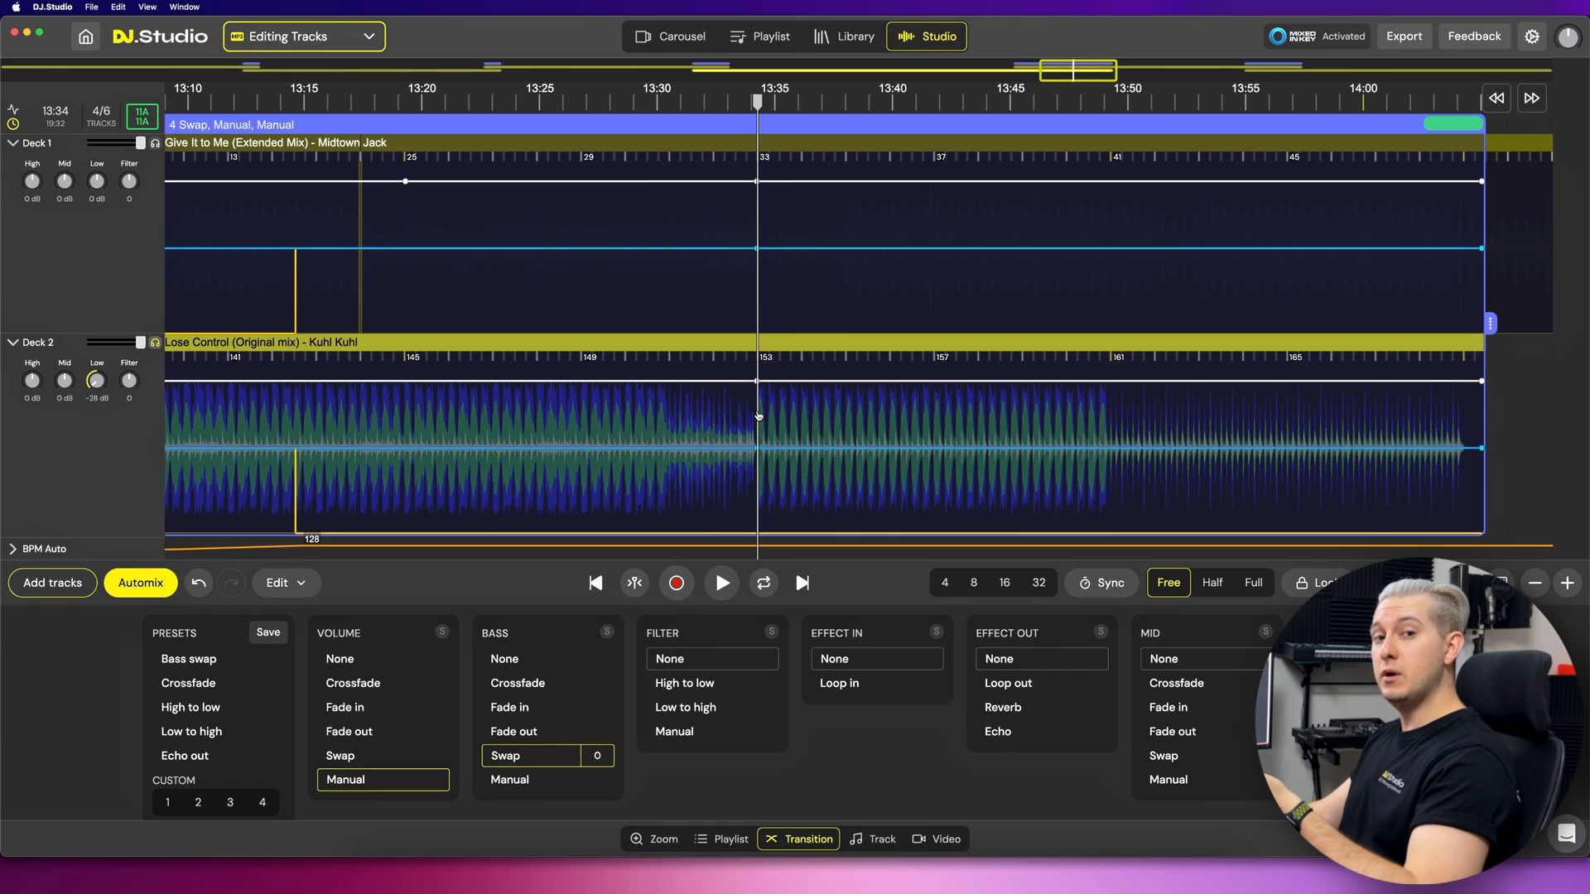
mouse_move(714, 411)
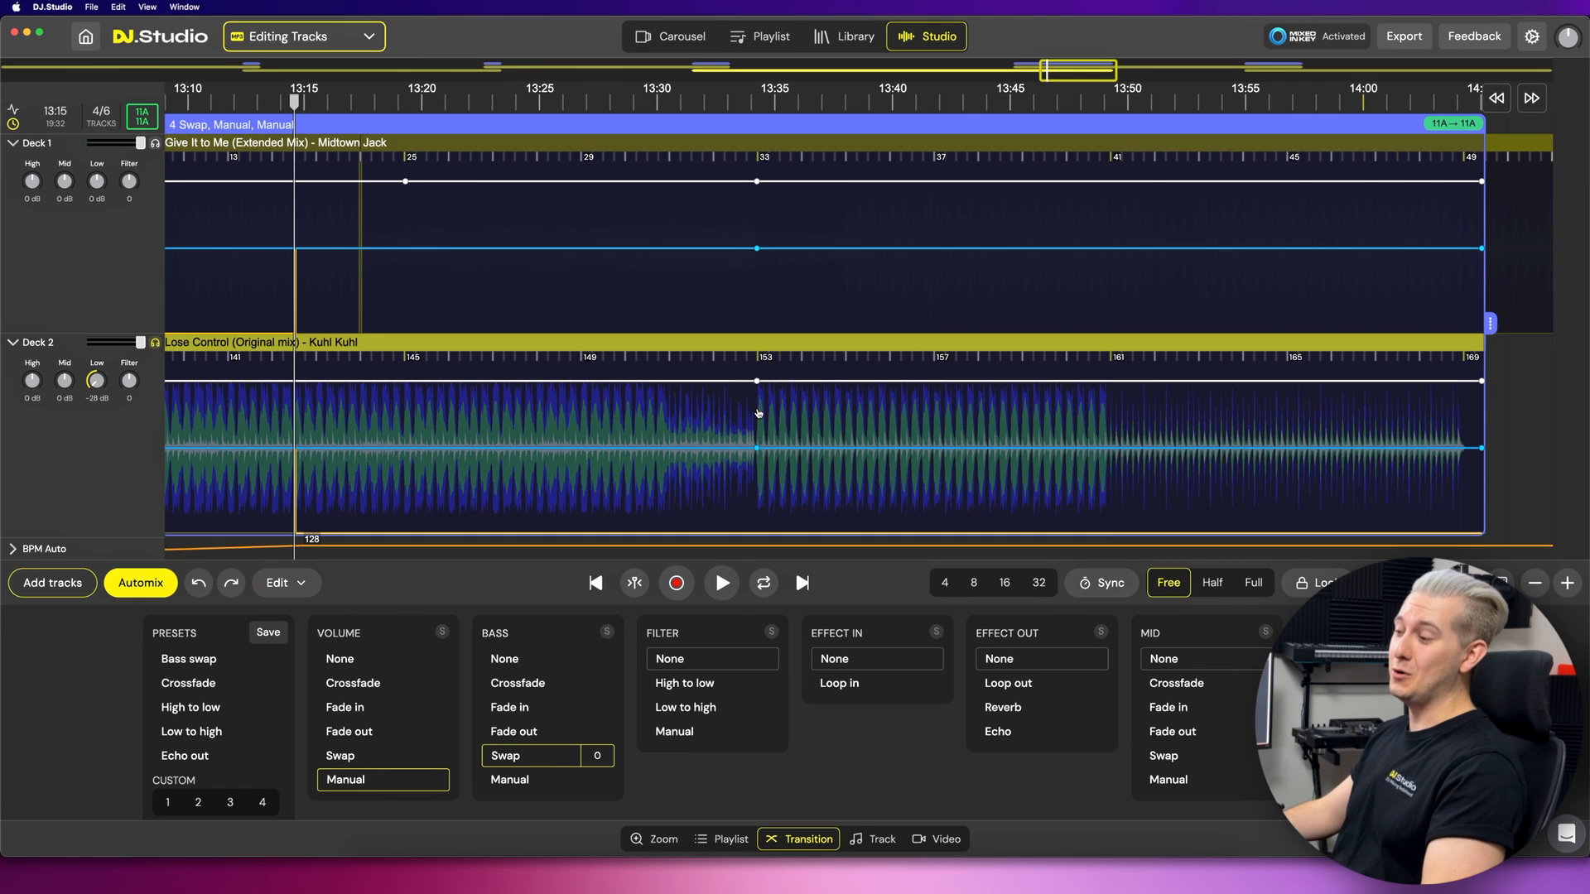
- Loop a Lose Control percussion bar near bar 153 and delete a later region
click(726, 101)
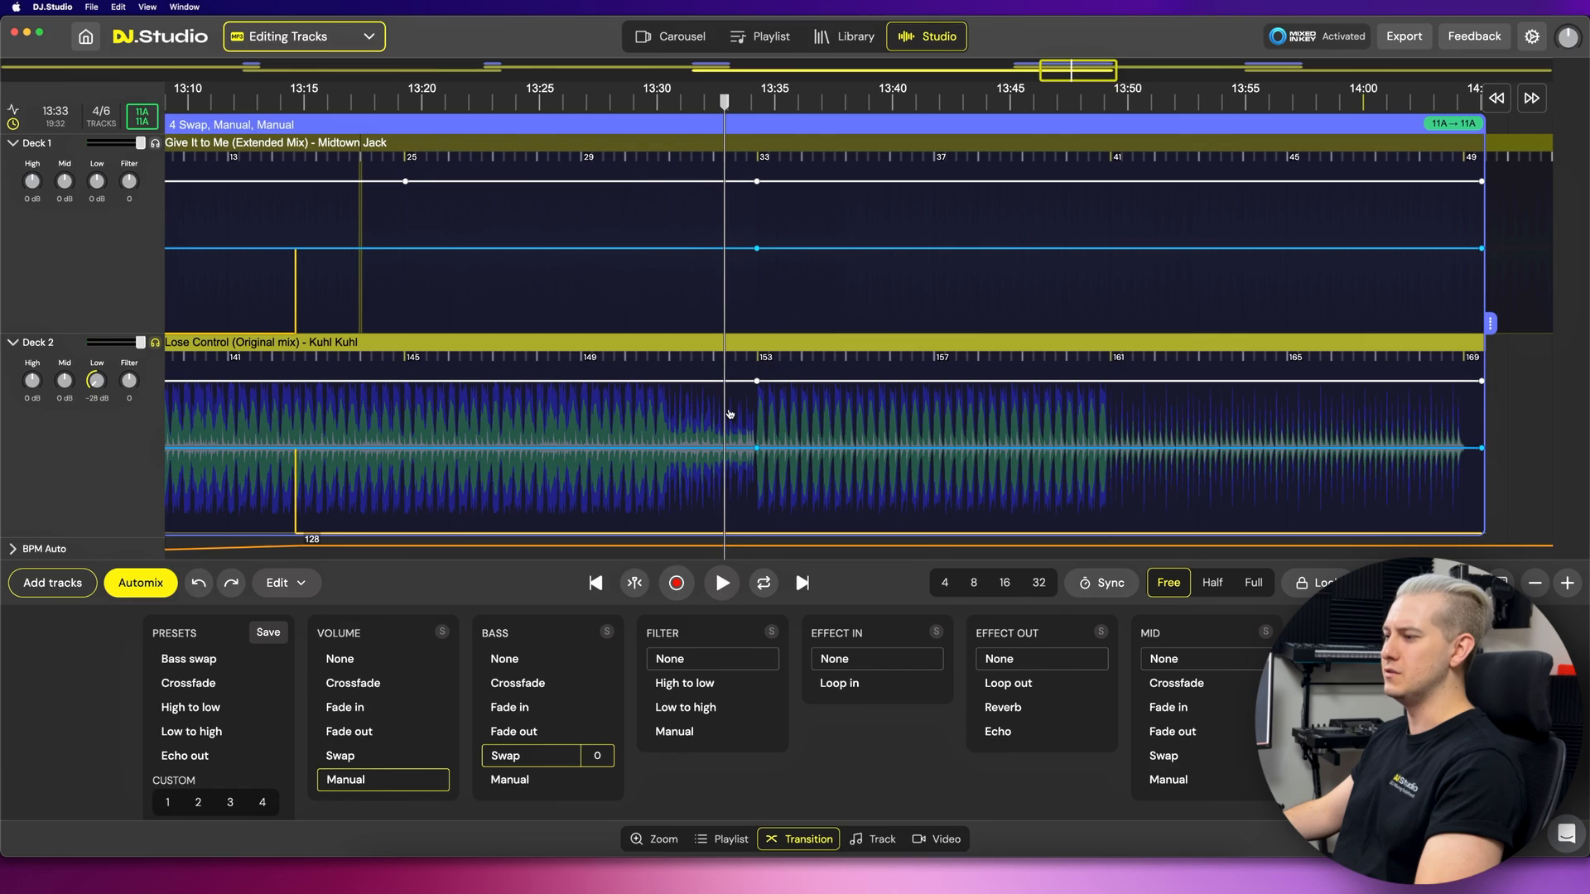
click(721, 583)
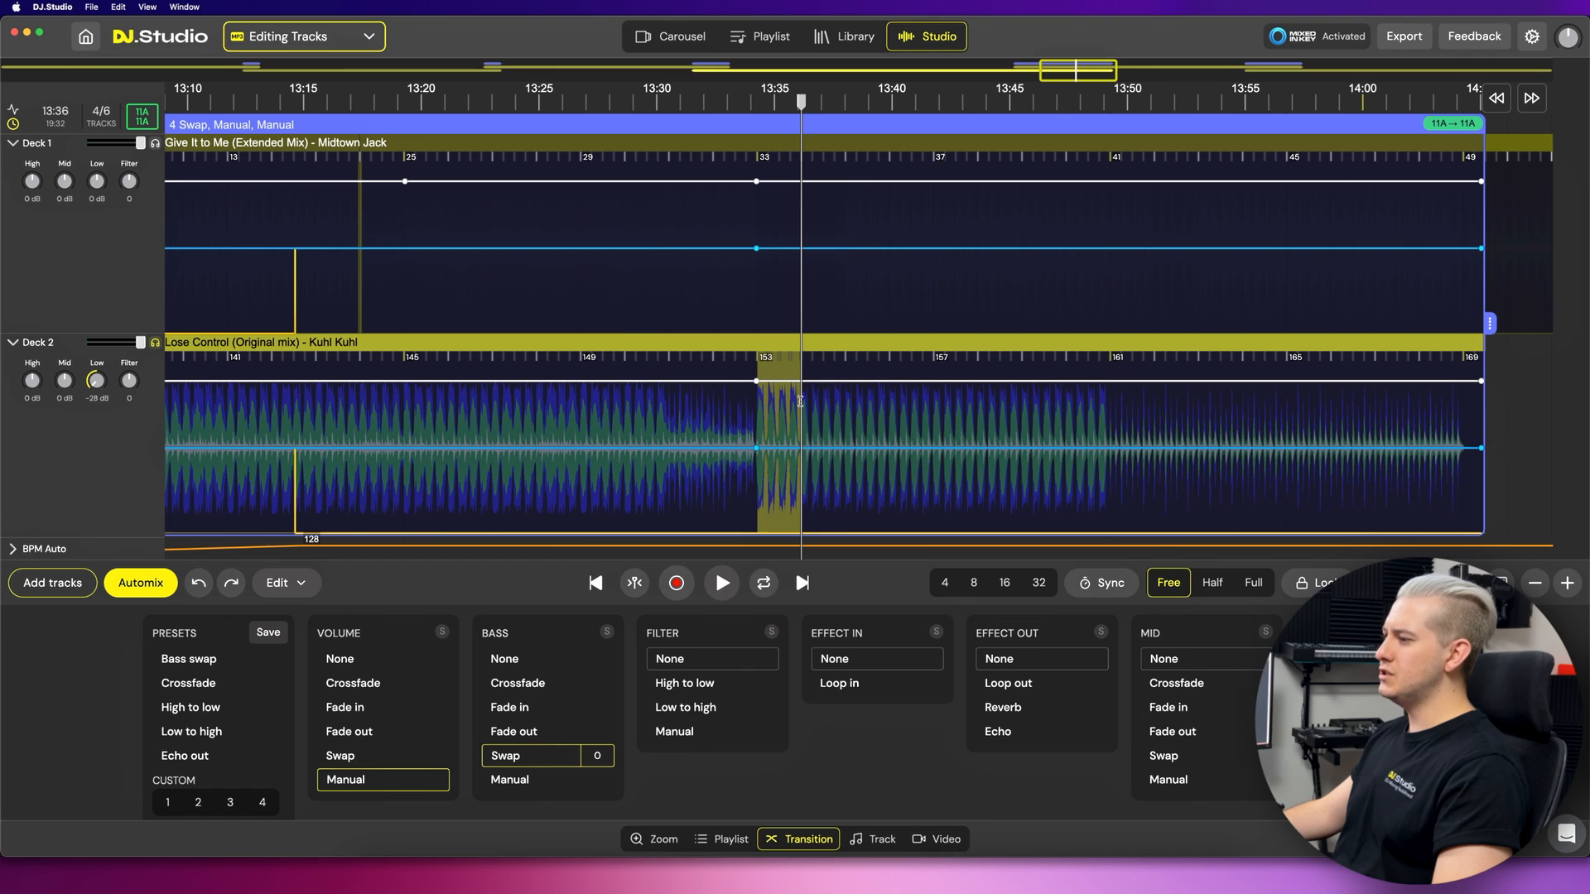
right_click(801, 403)
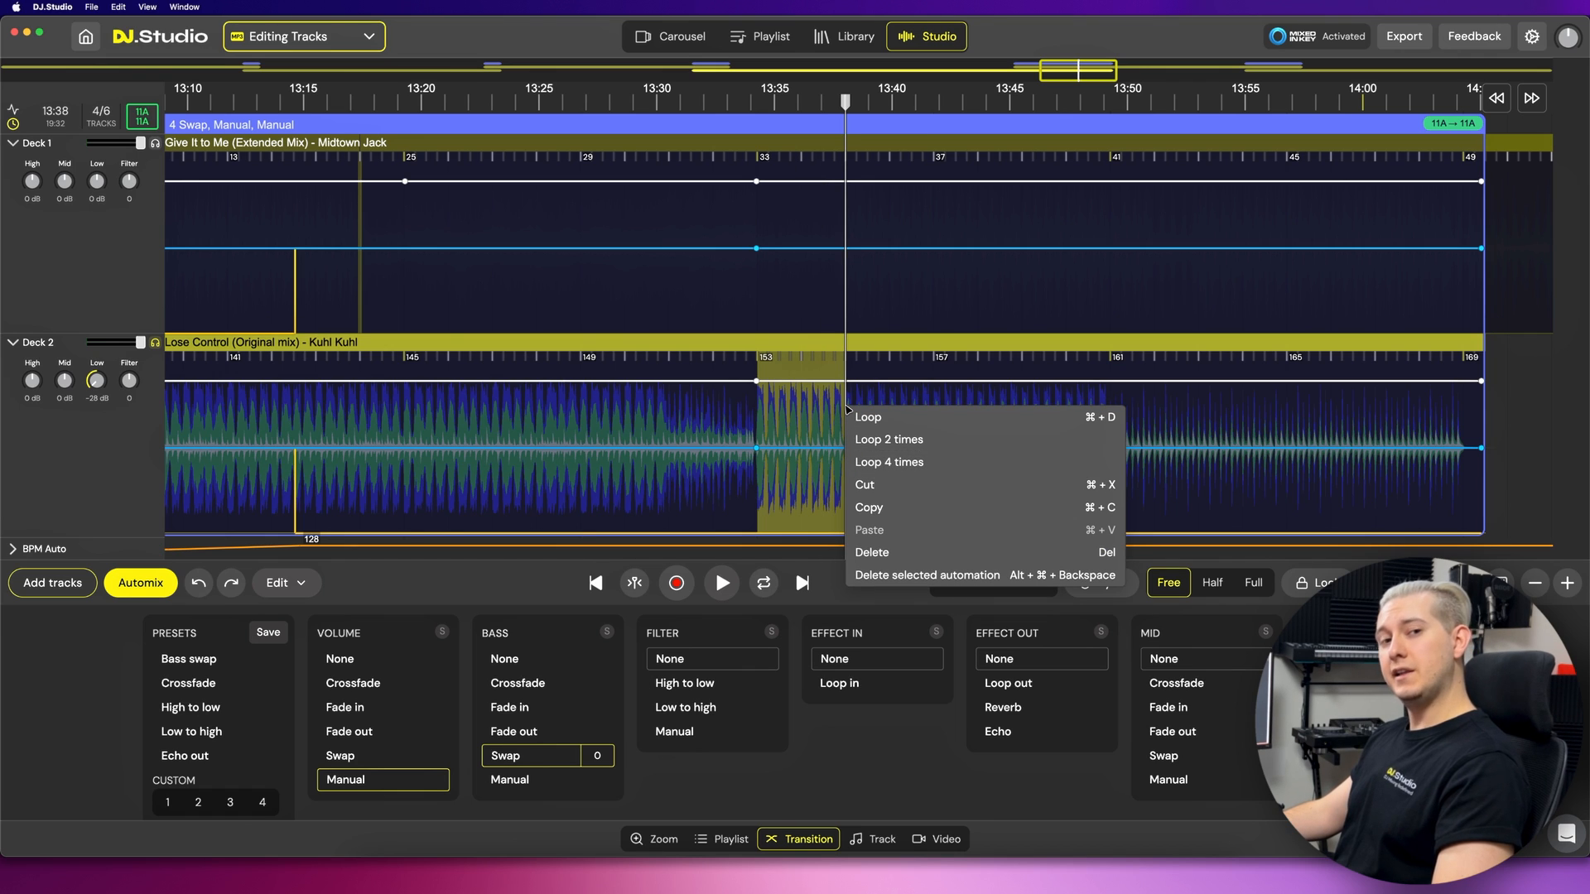
mouse_move(877, 490)
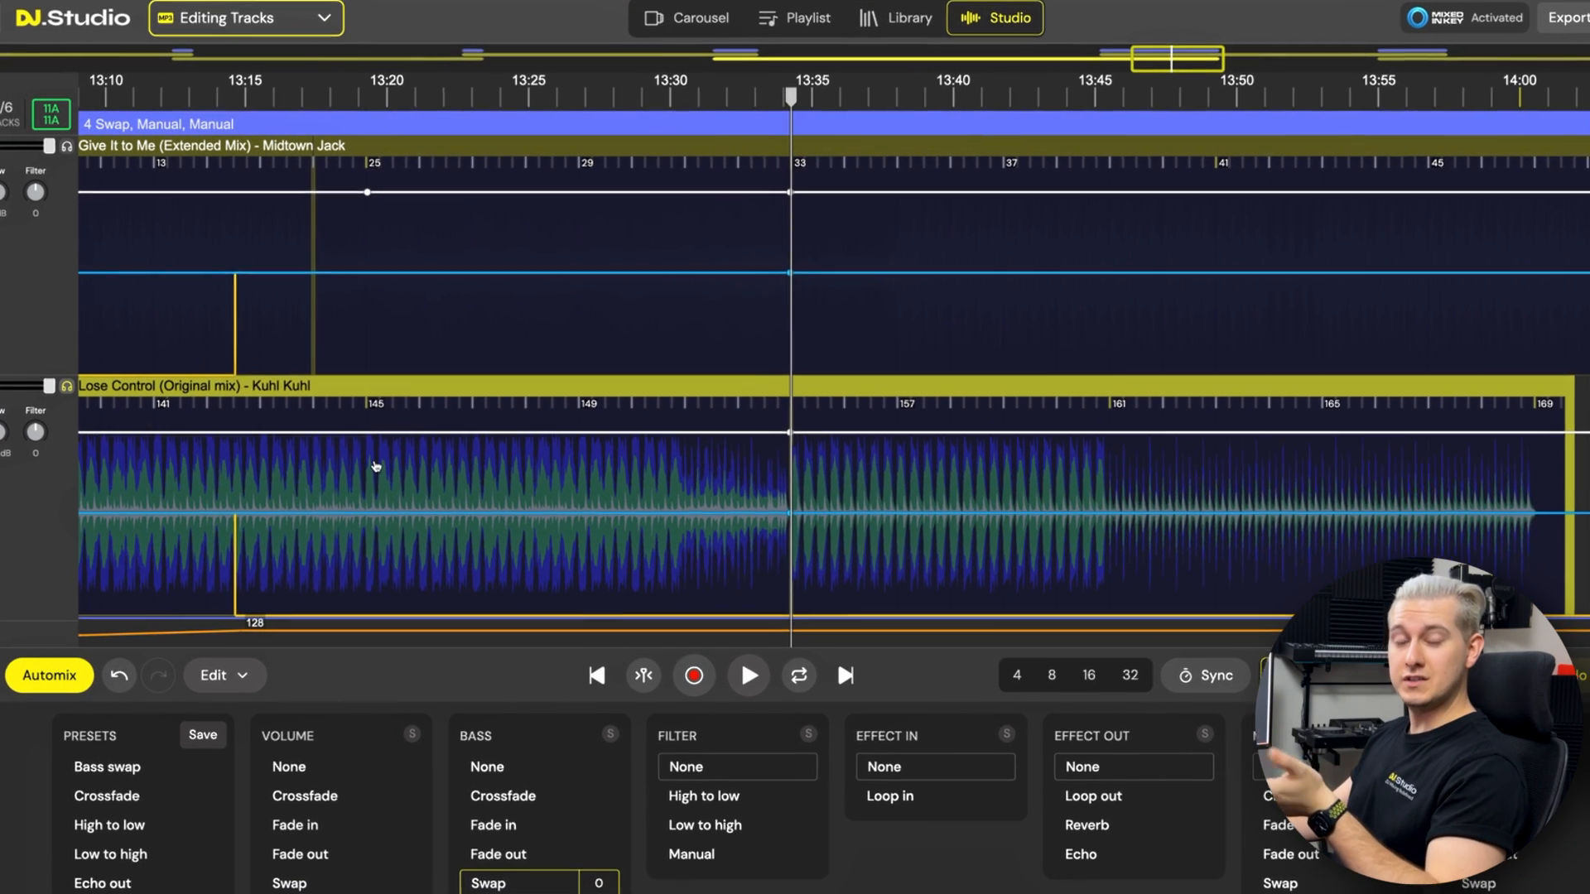
right_click(373, 469)
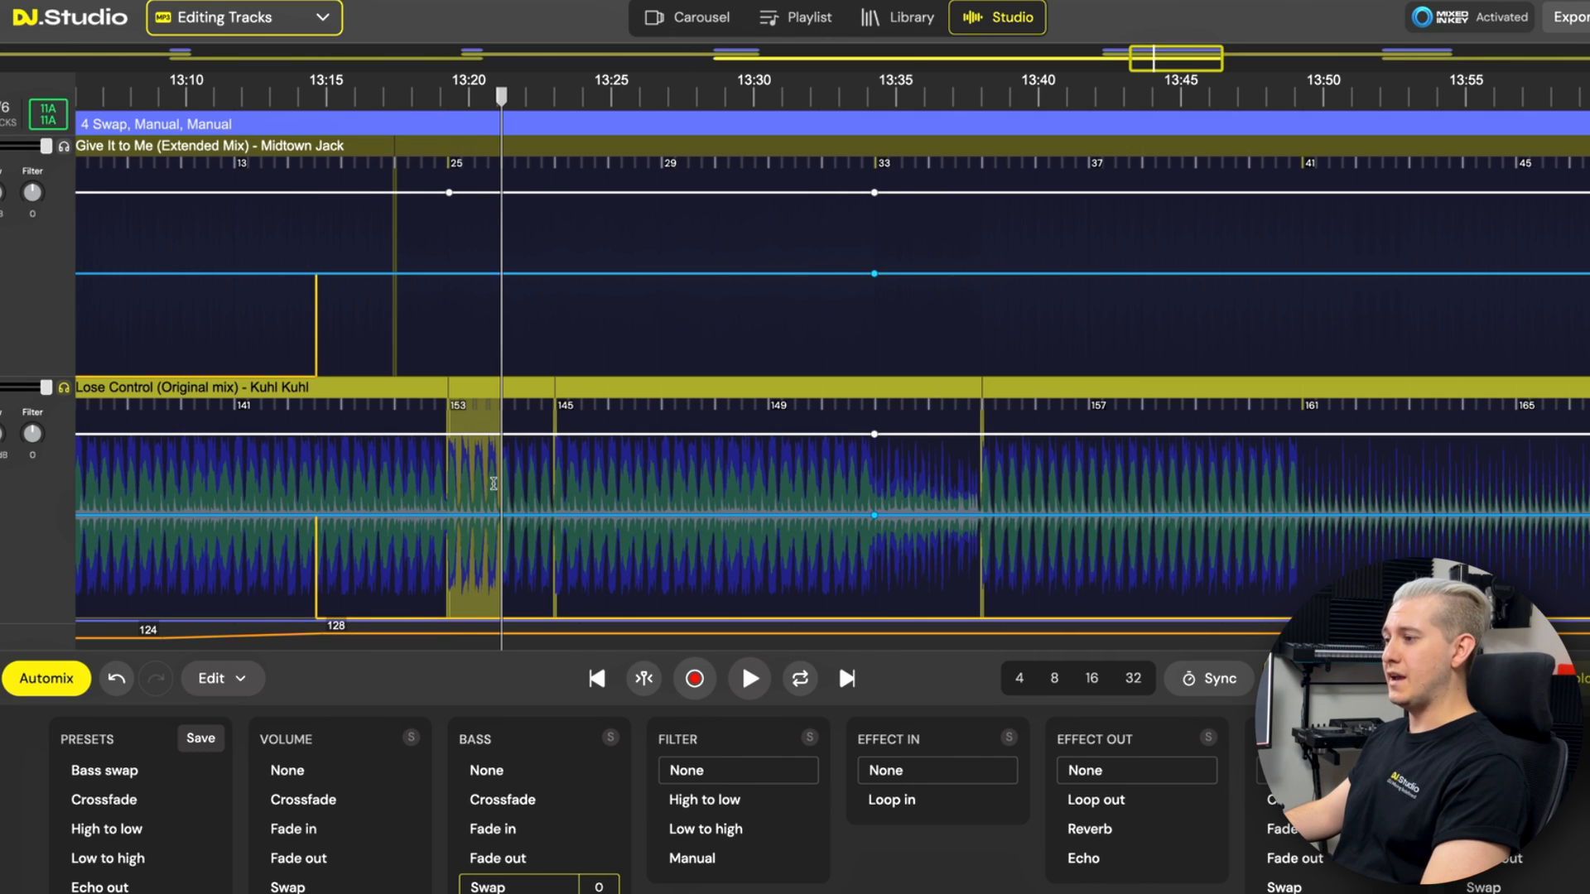
right_click(492, 484)
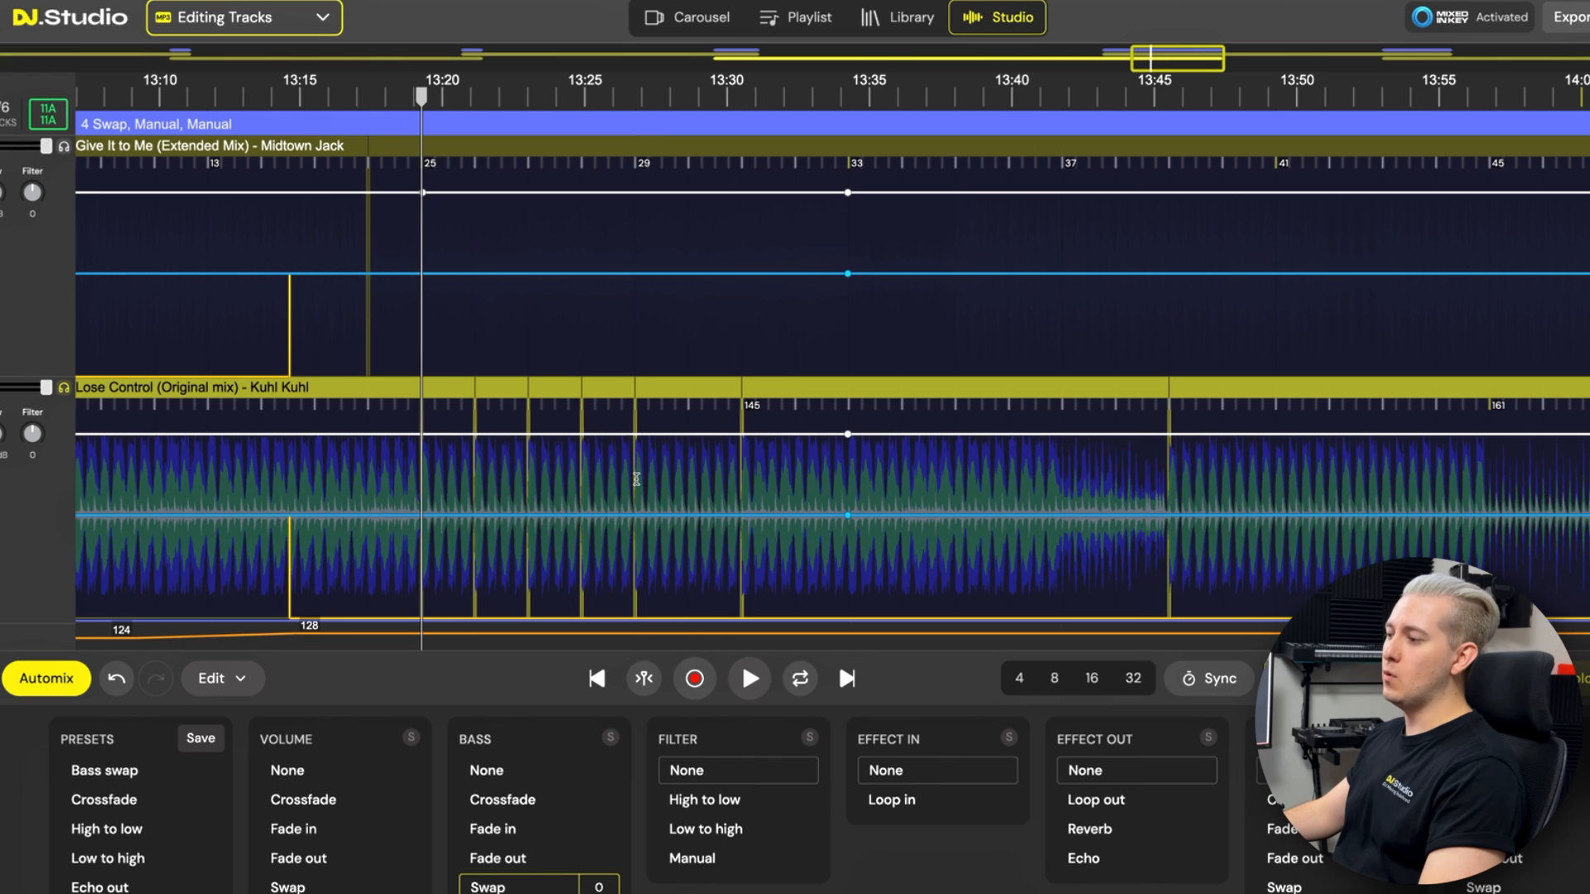
right_click(679, 482)
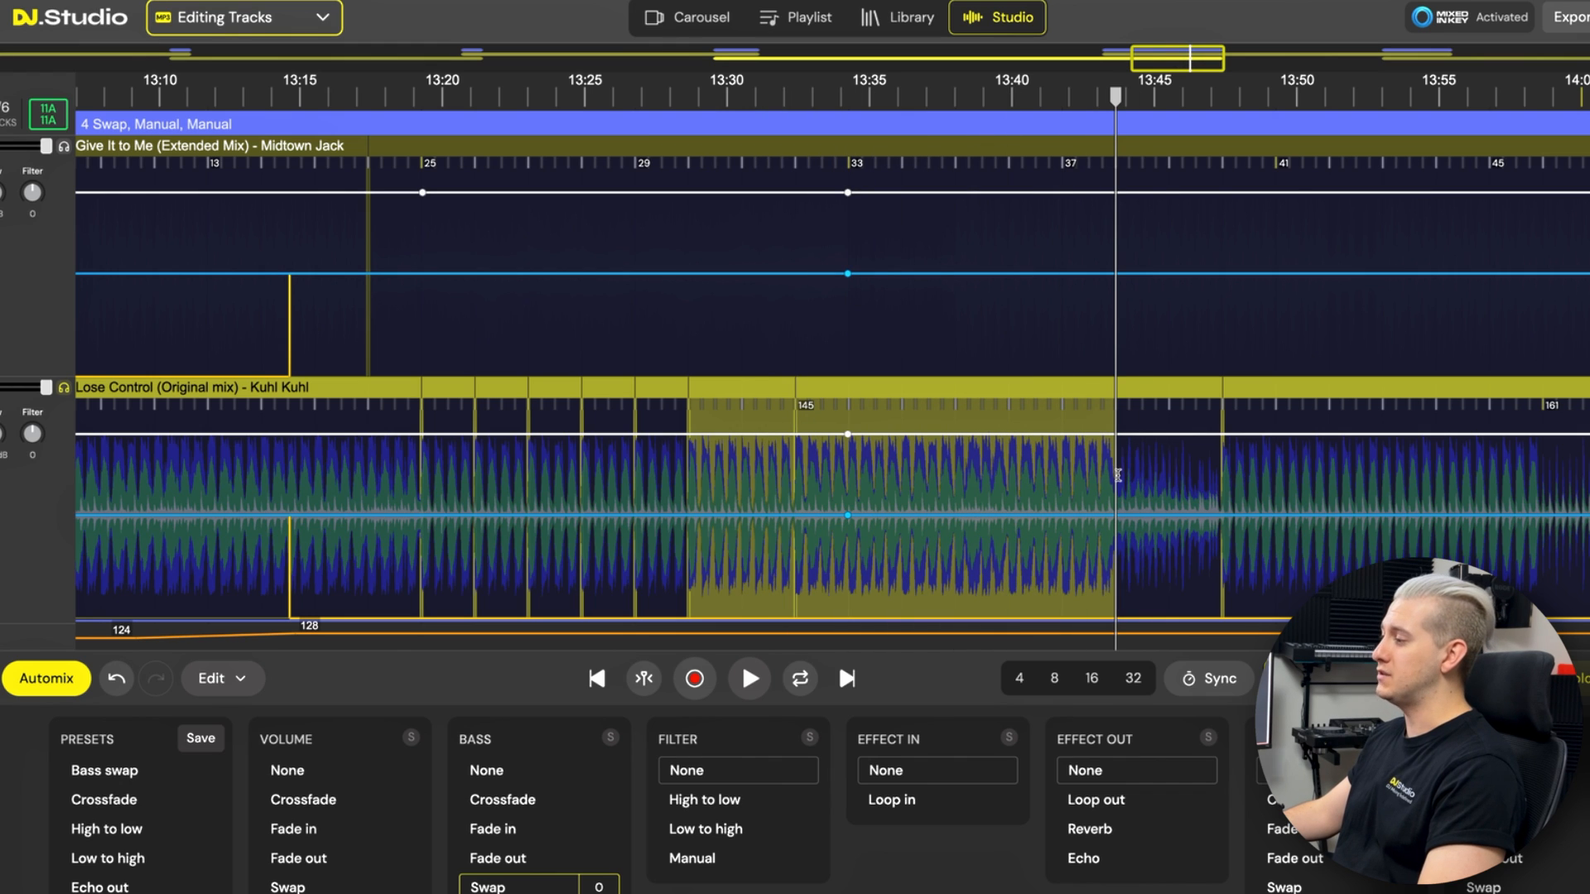
right_click(1119, 477)
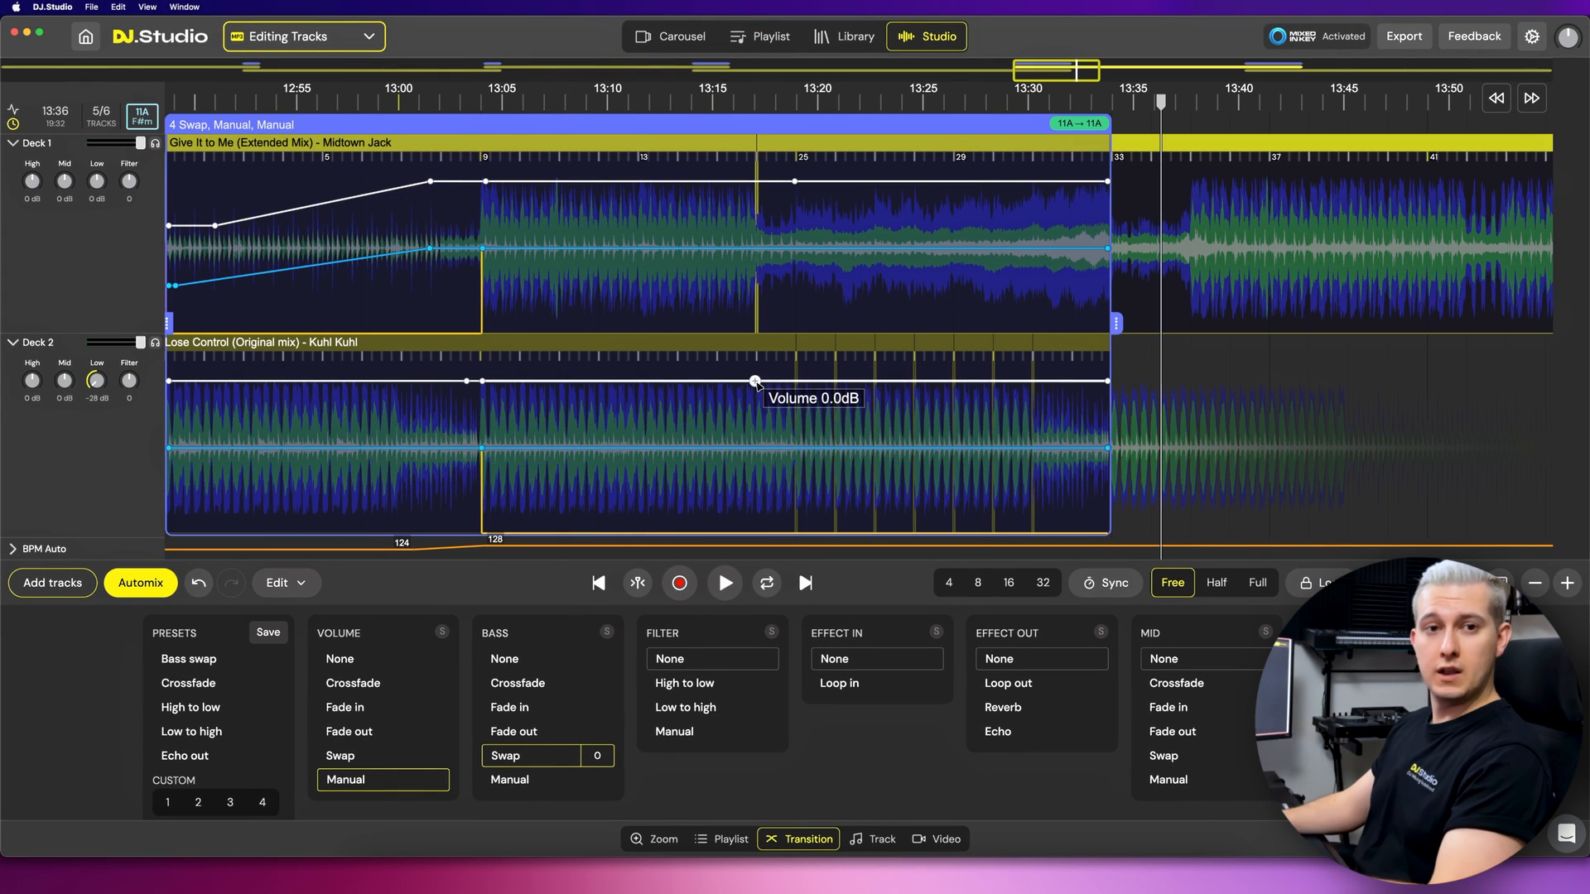
- Lower Lose Control's volume point to about -4.6 dB and add manual filter points near the end
drag(754, 382, 801, 393)
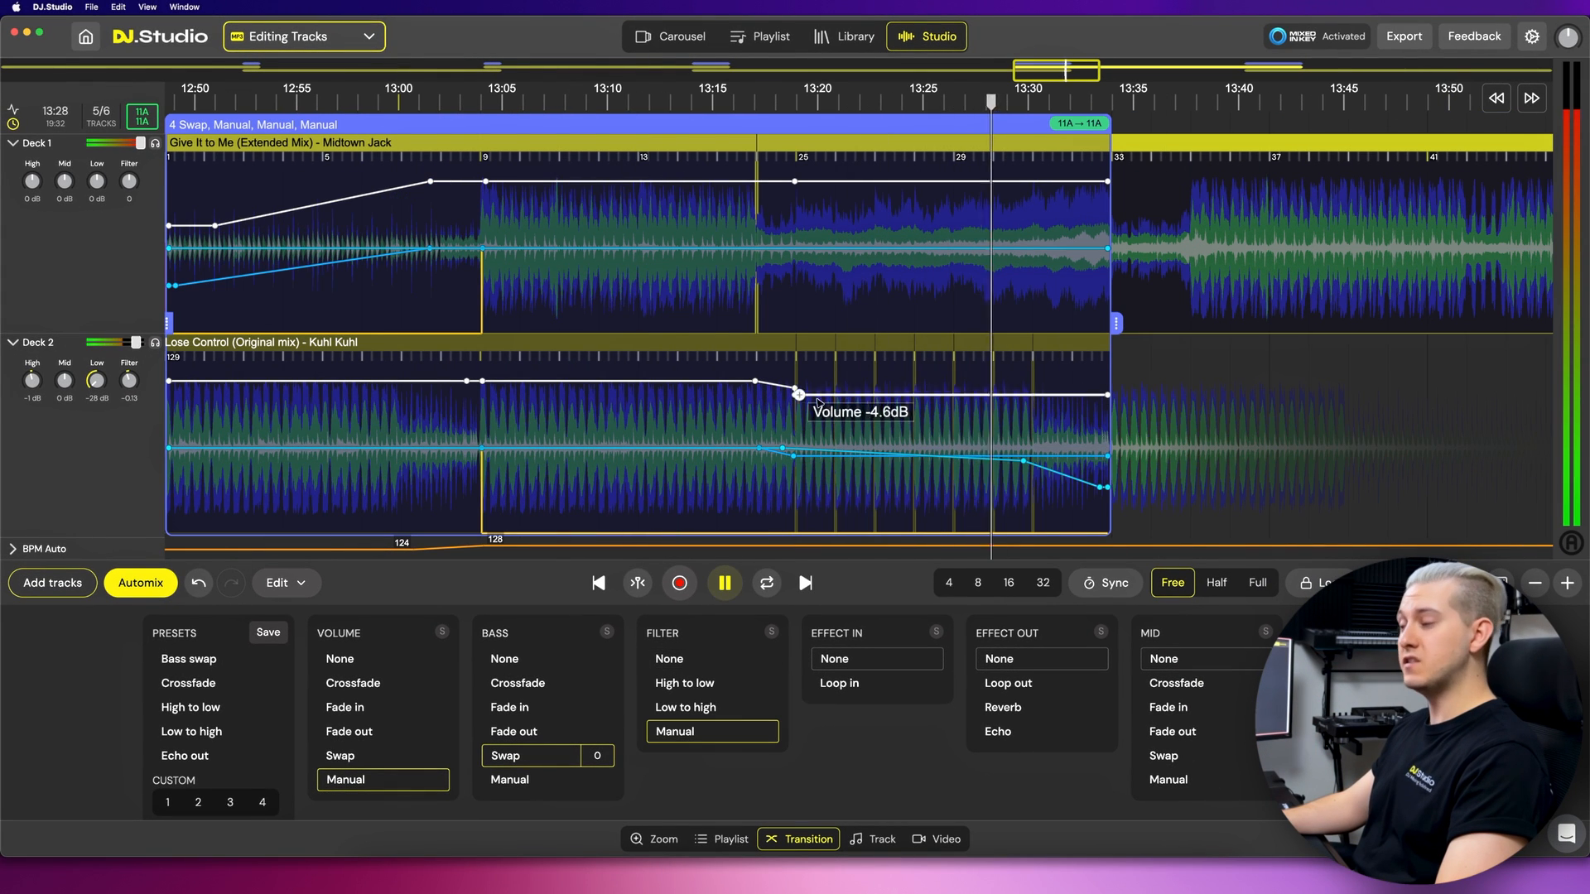
click(877, 839)
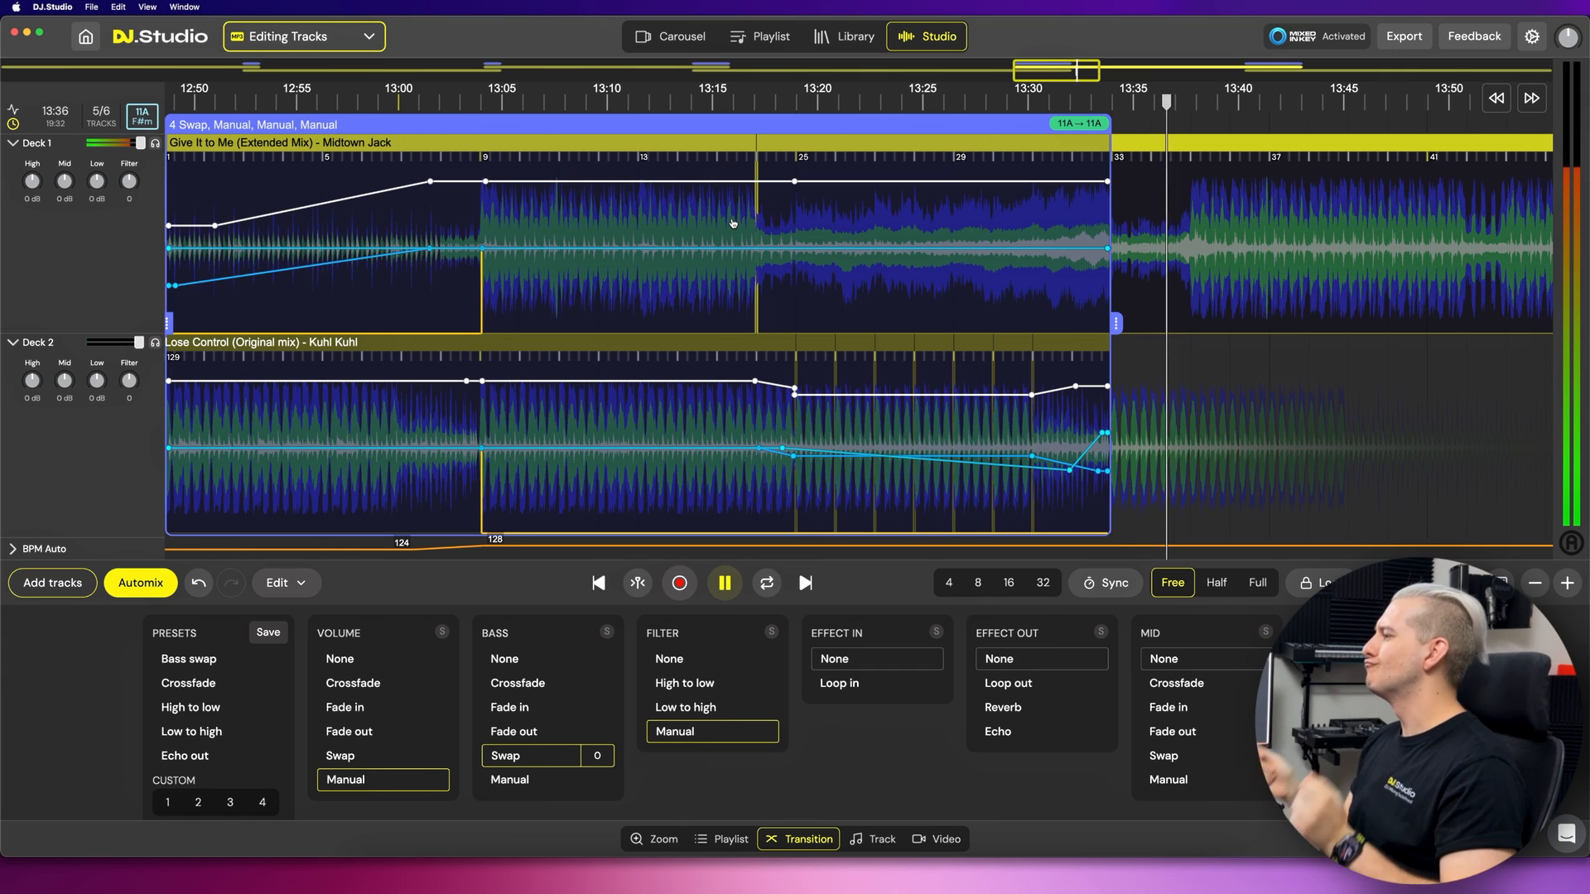
click(870, 838)
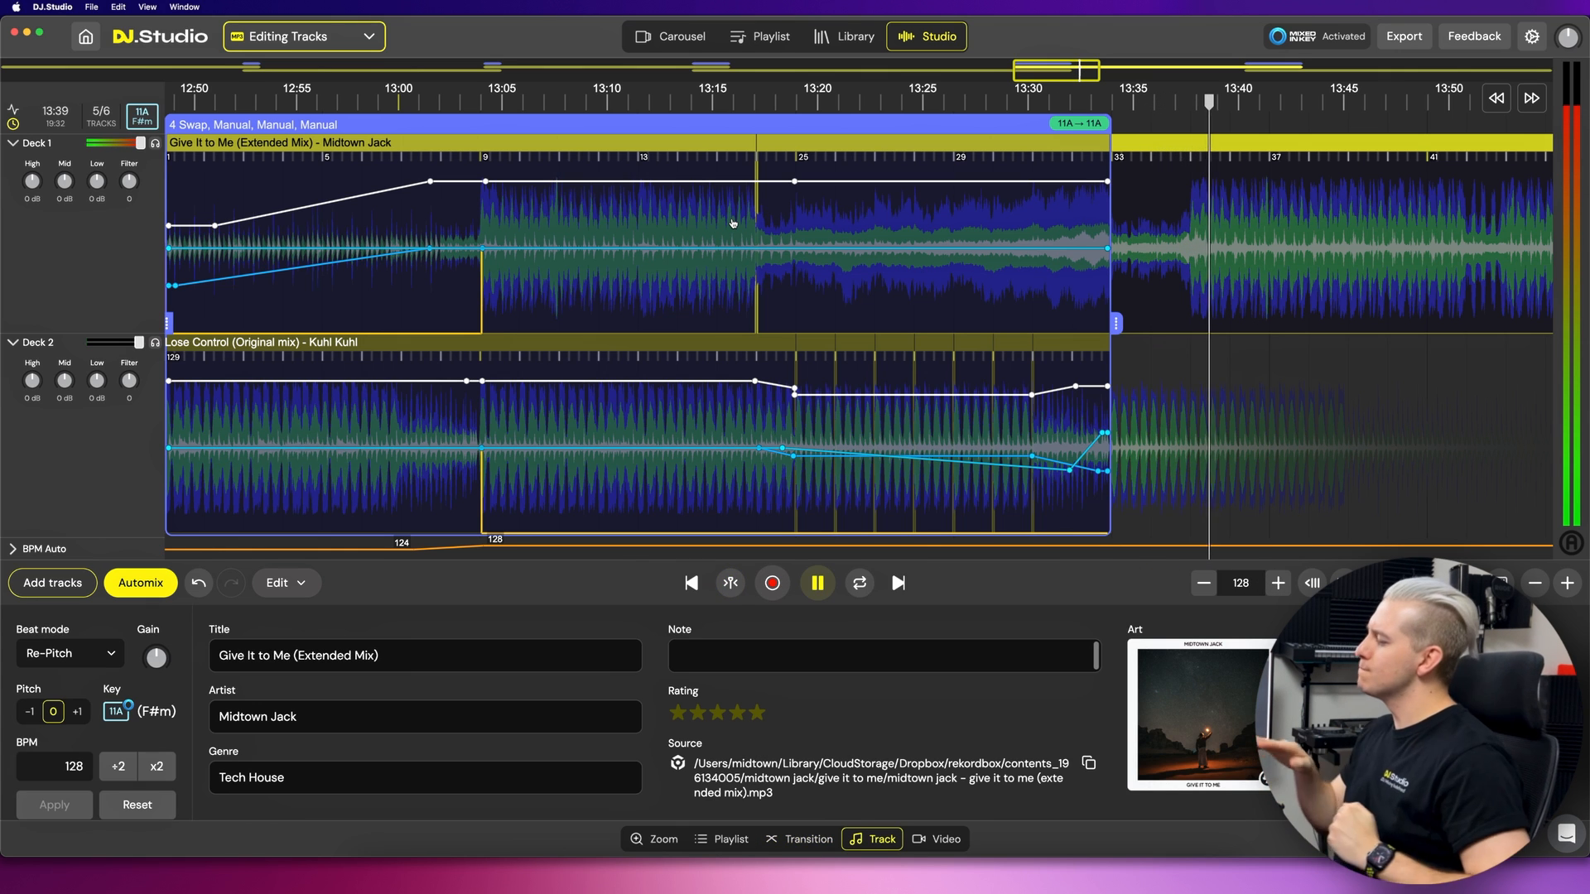
click(808, 838)
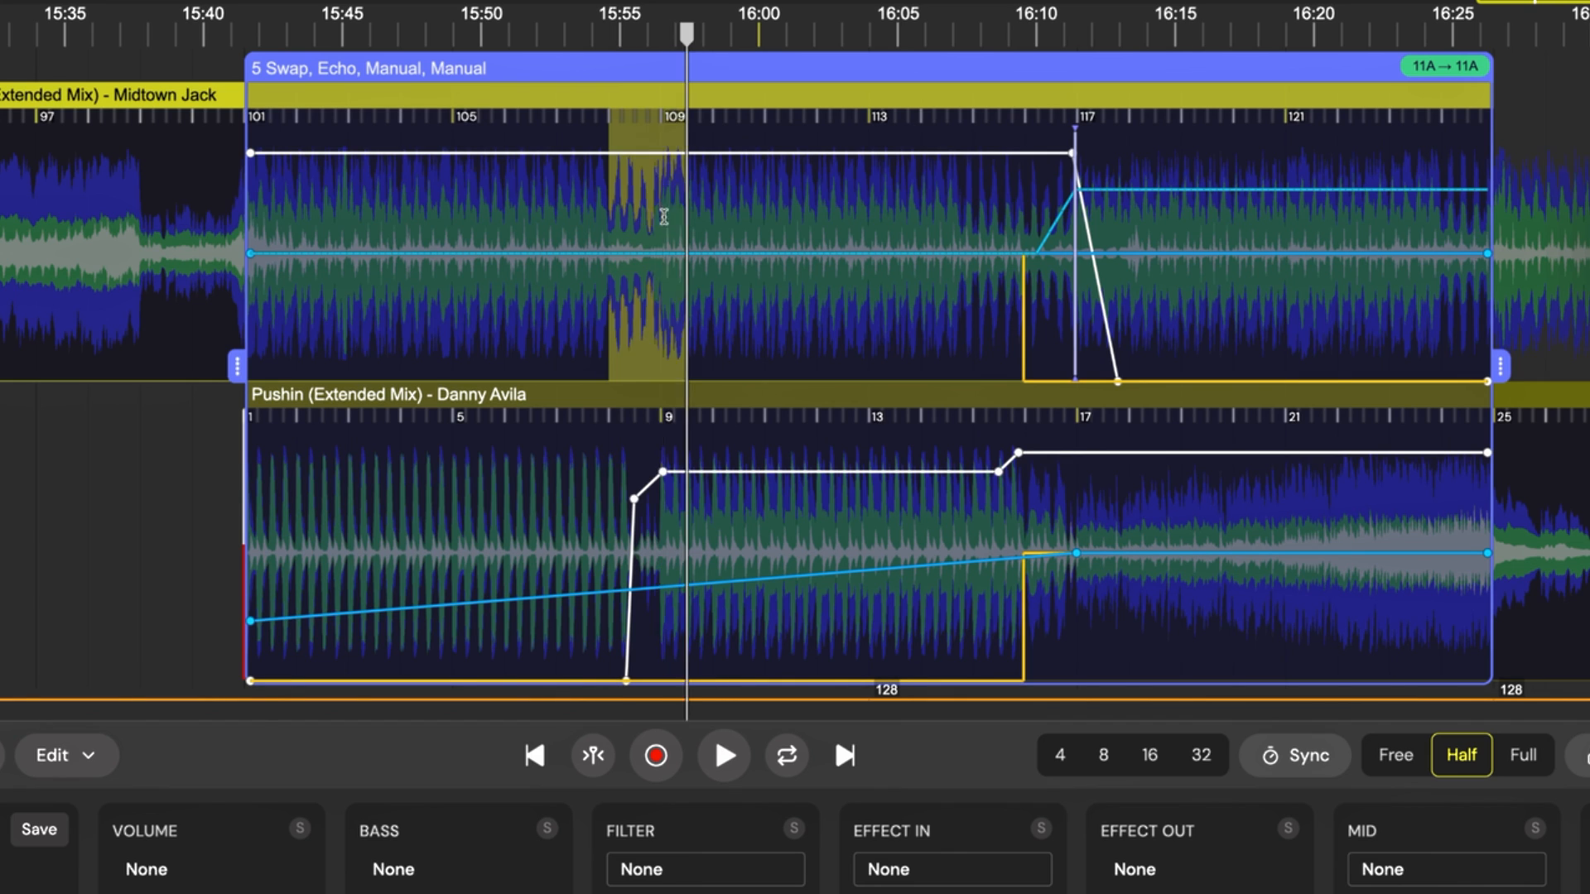
- Loop a Give It to Me bar, remove the echo, and draw manual High and Filter points
right_click(664, 215)
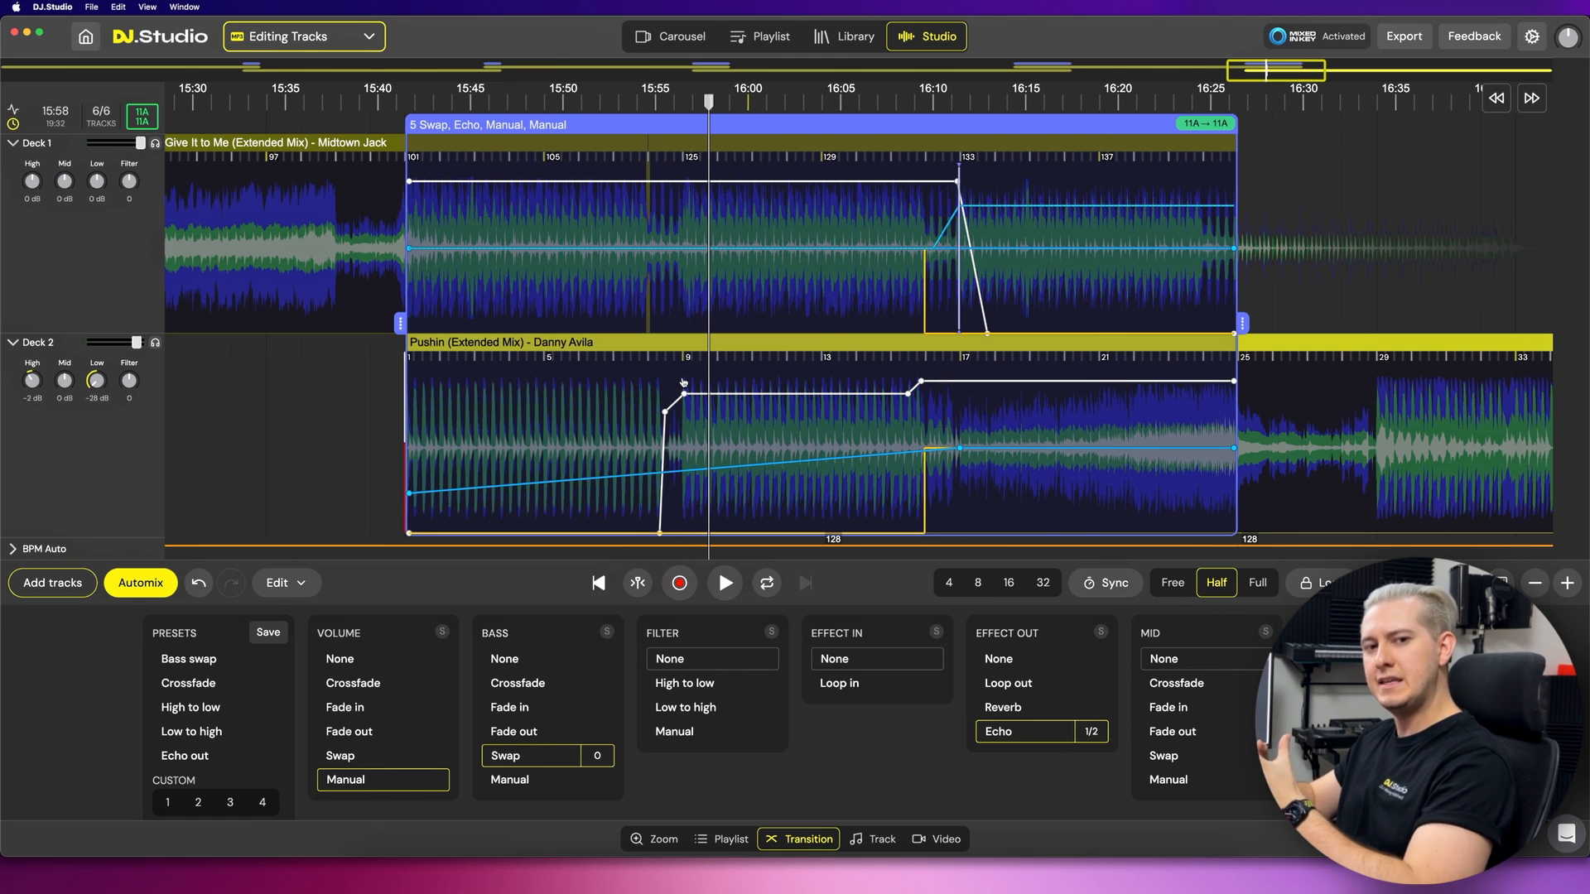
right_click(869, 200)
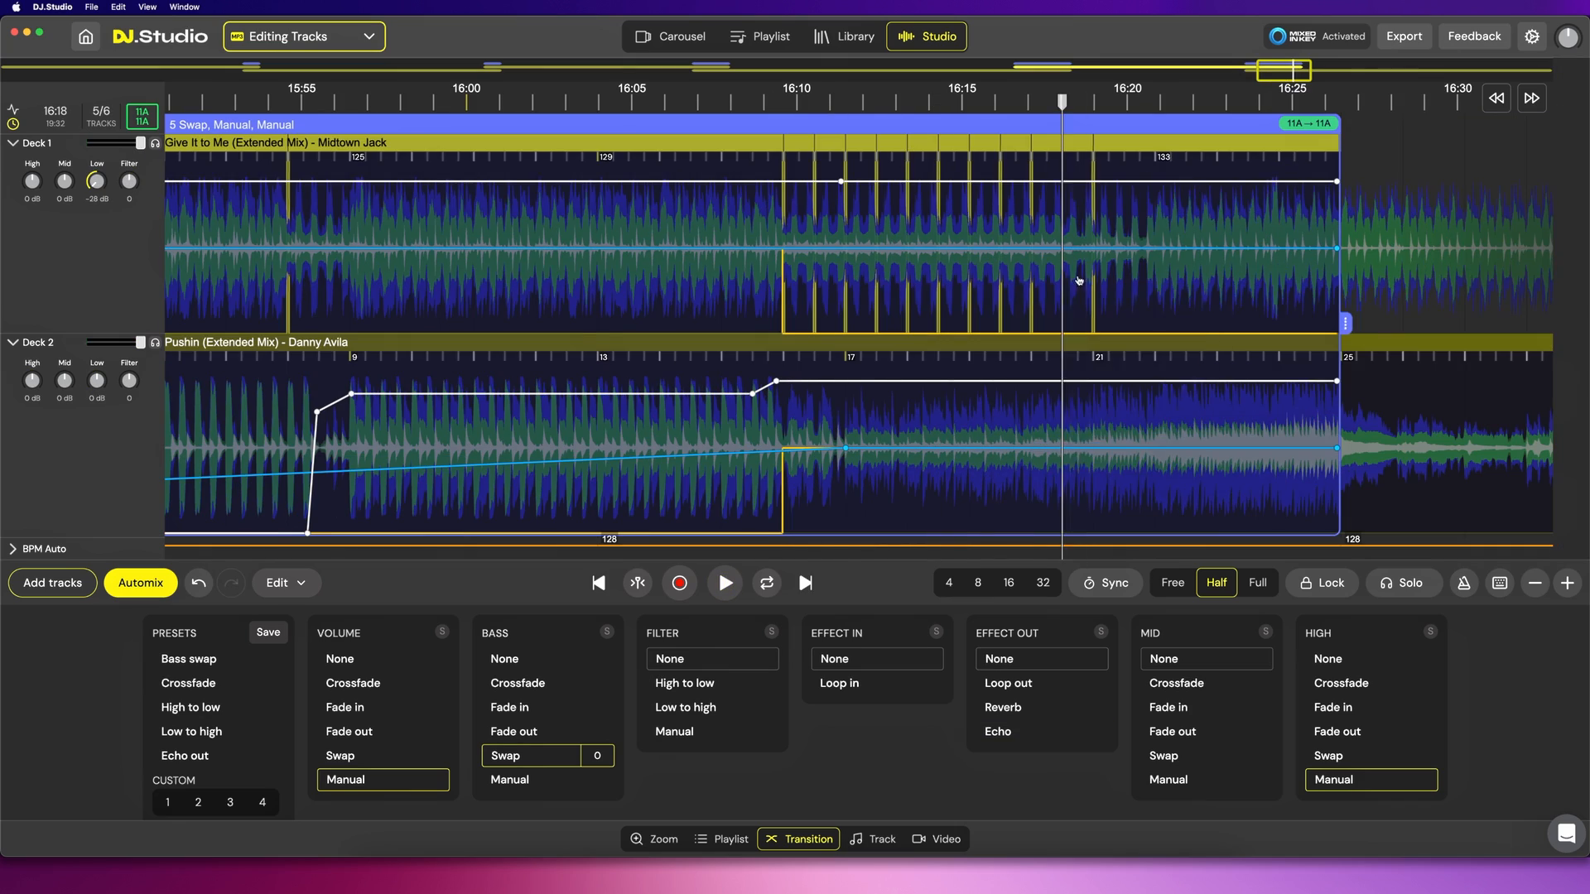
click(673, 731)
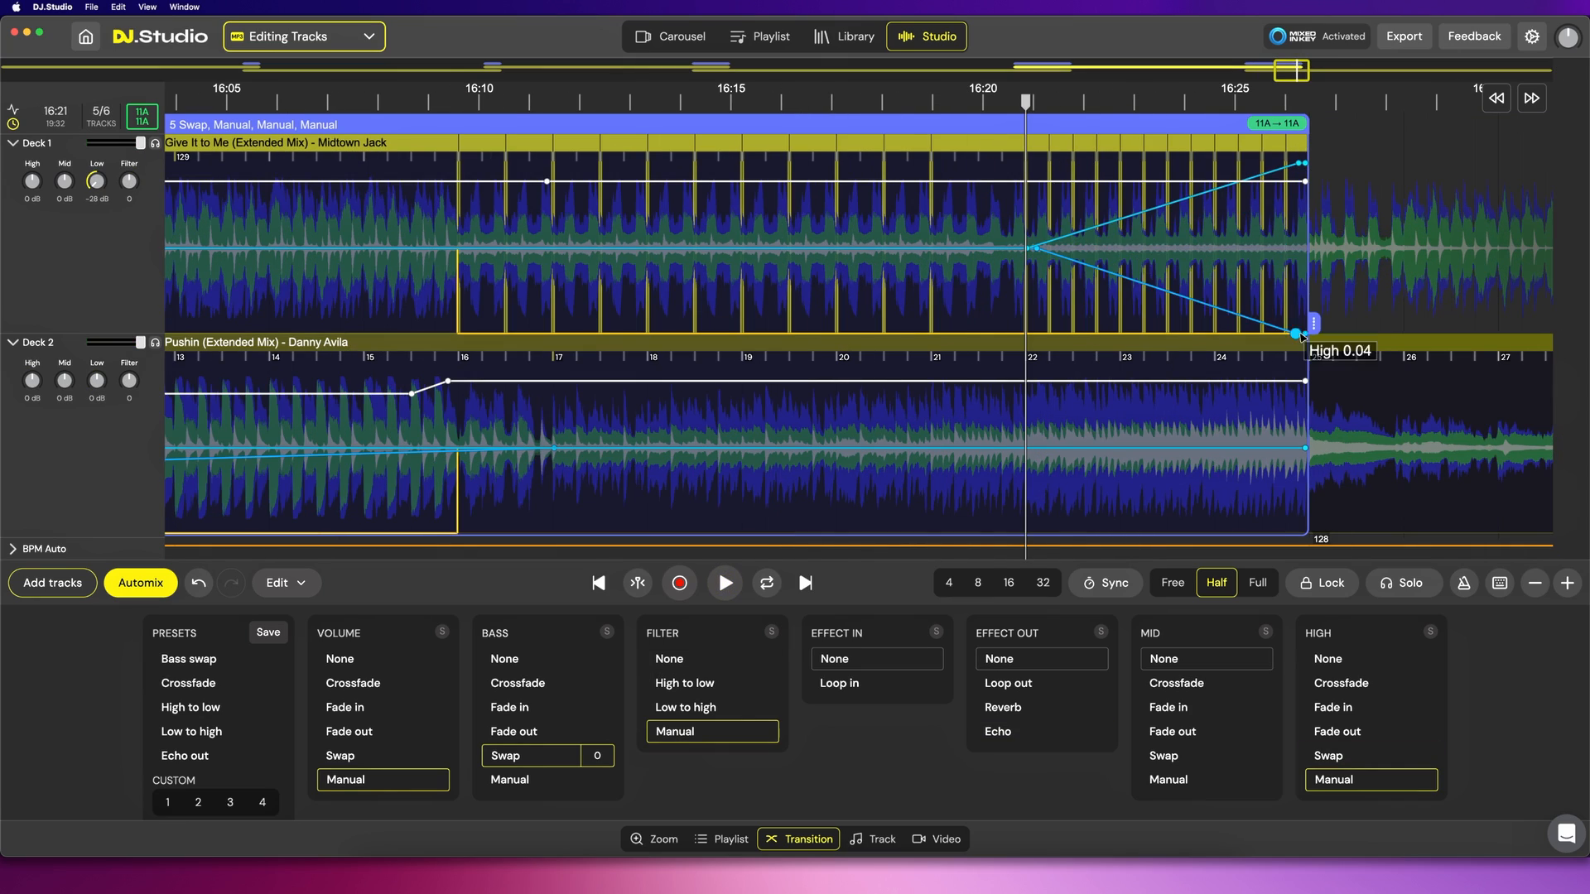
click(723, 582)
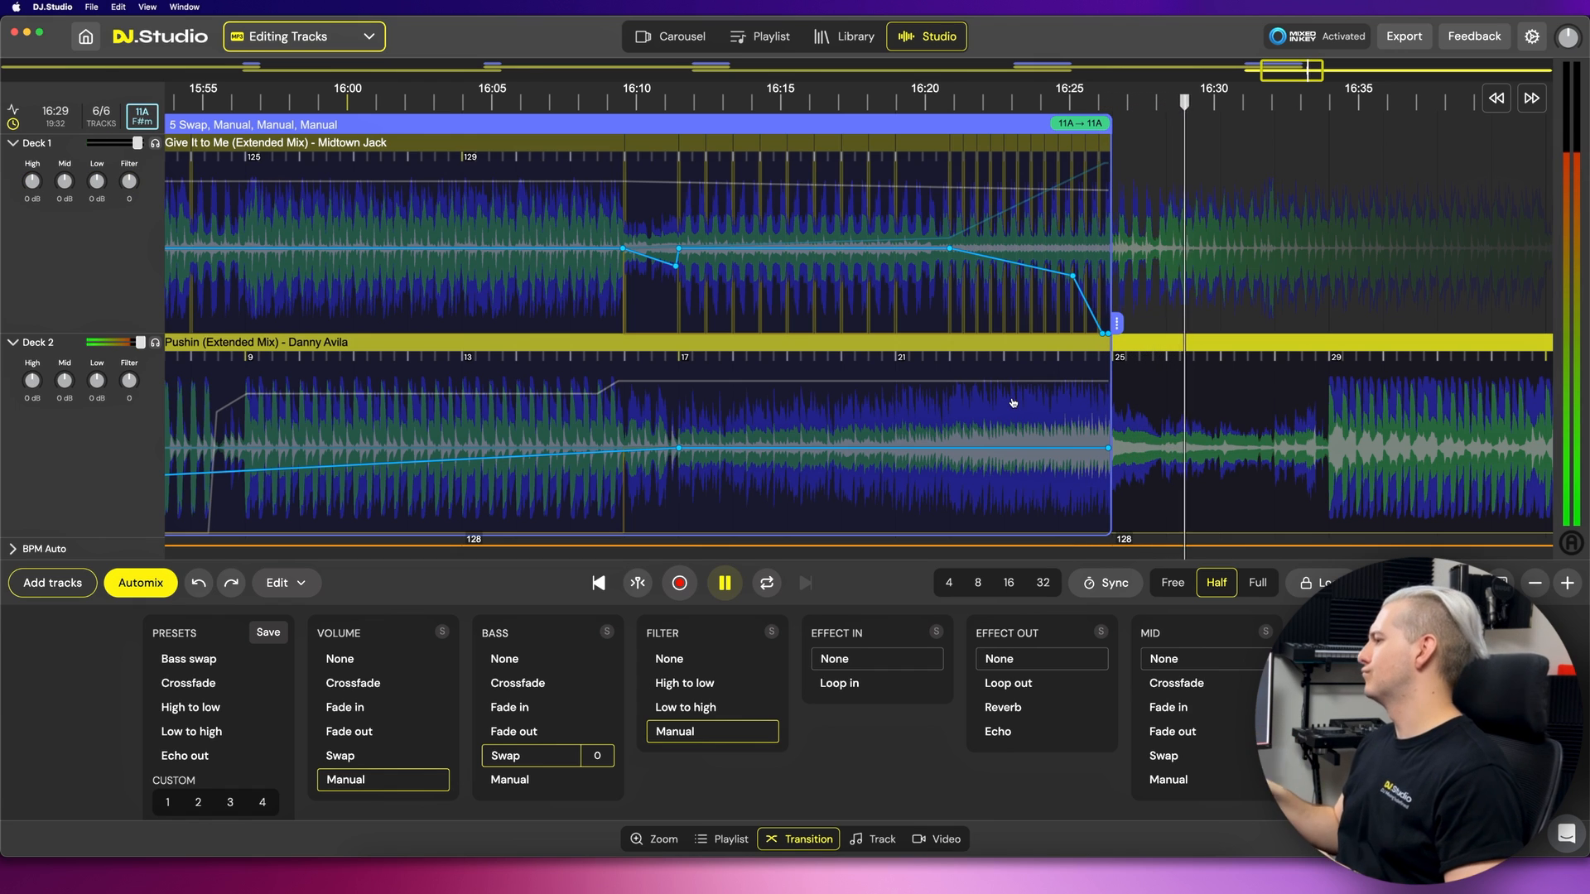
click(877, 838)
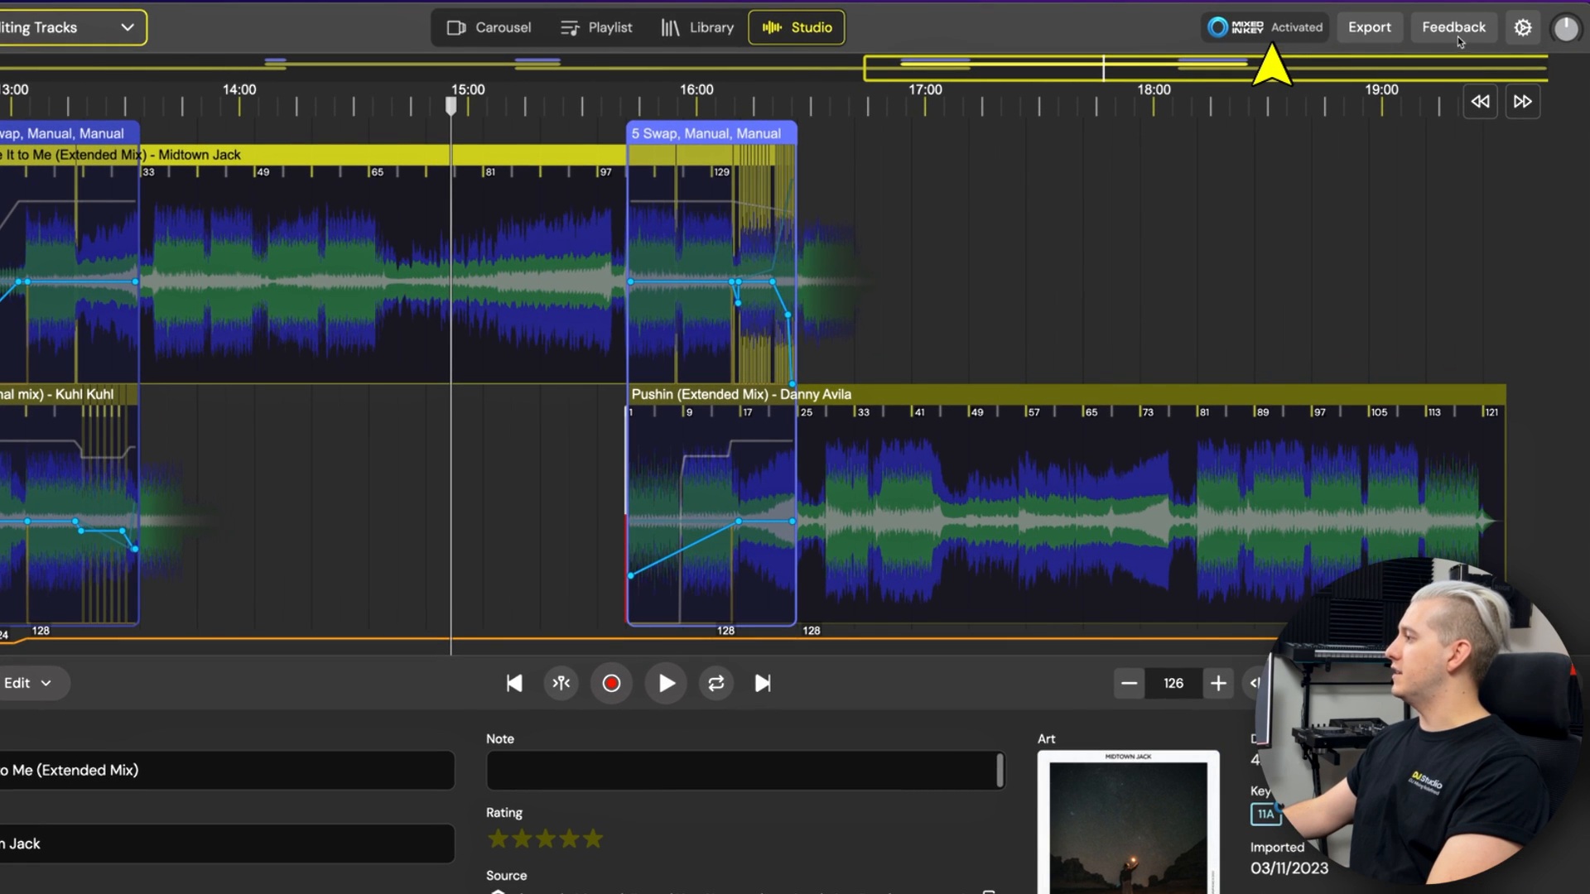
- Confirm Mixed In Key Cue points is On under Interface settings, then close Settings
click(1521, 27)
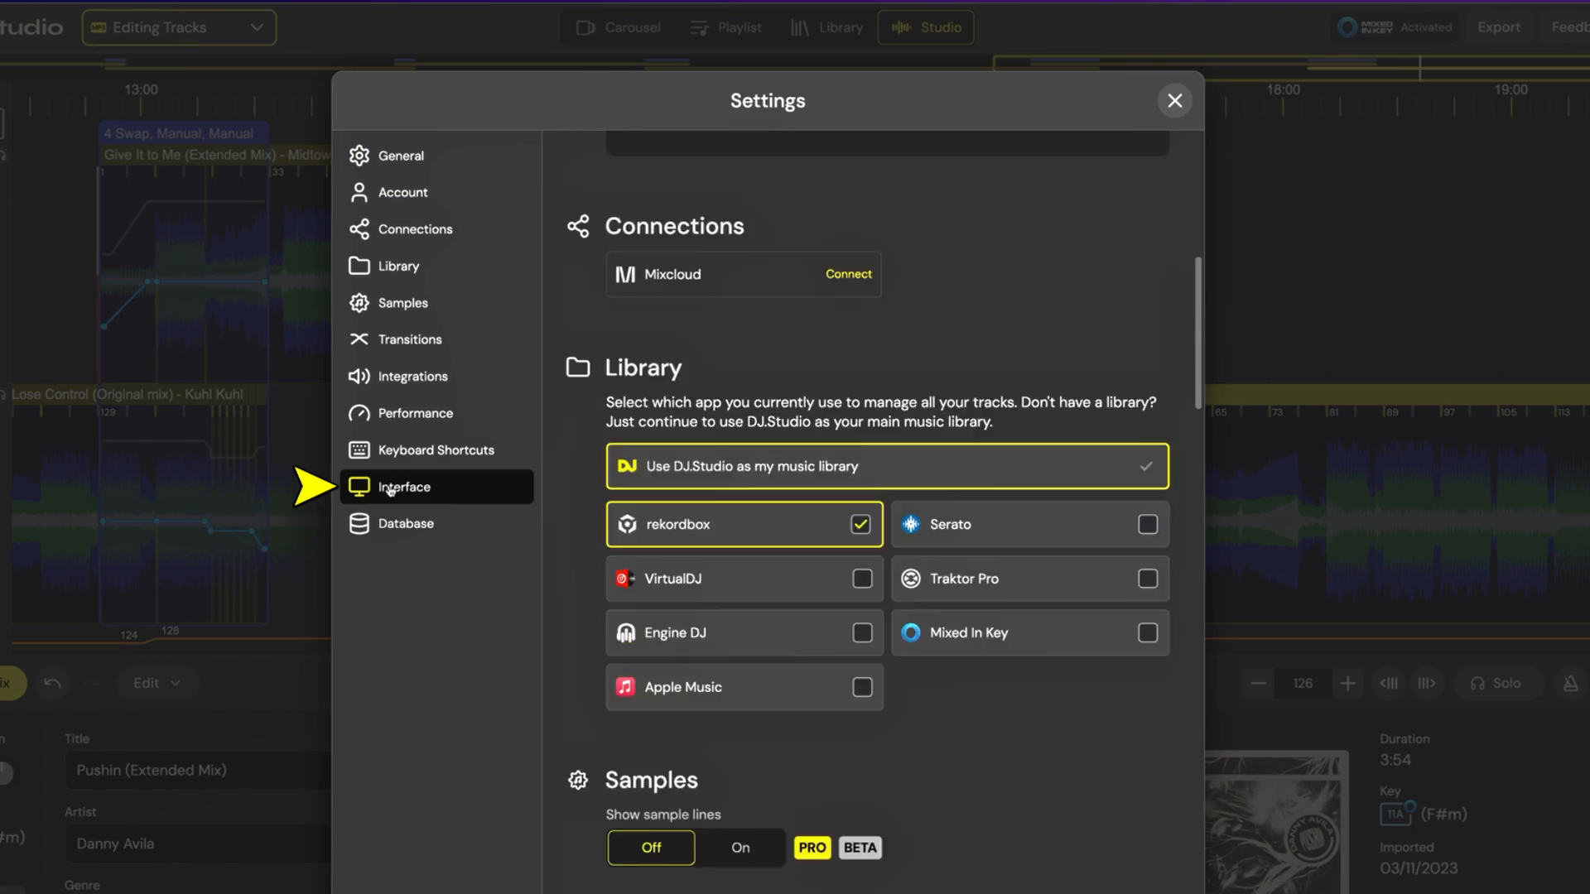
click(405, 487)
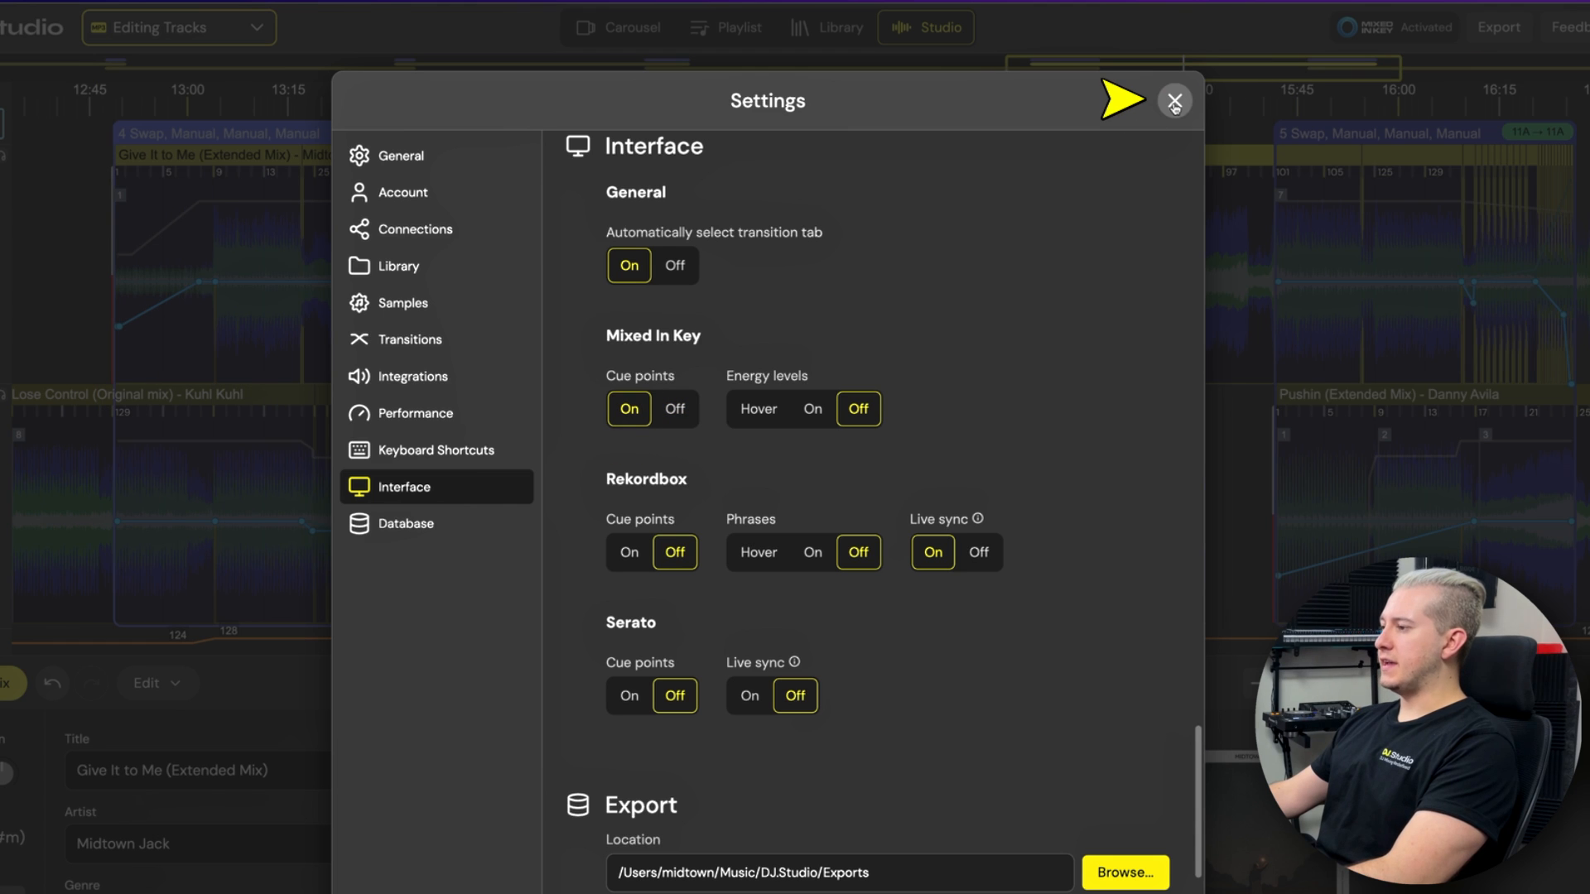
click(1174, 101)
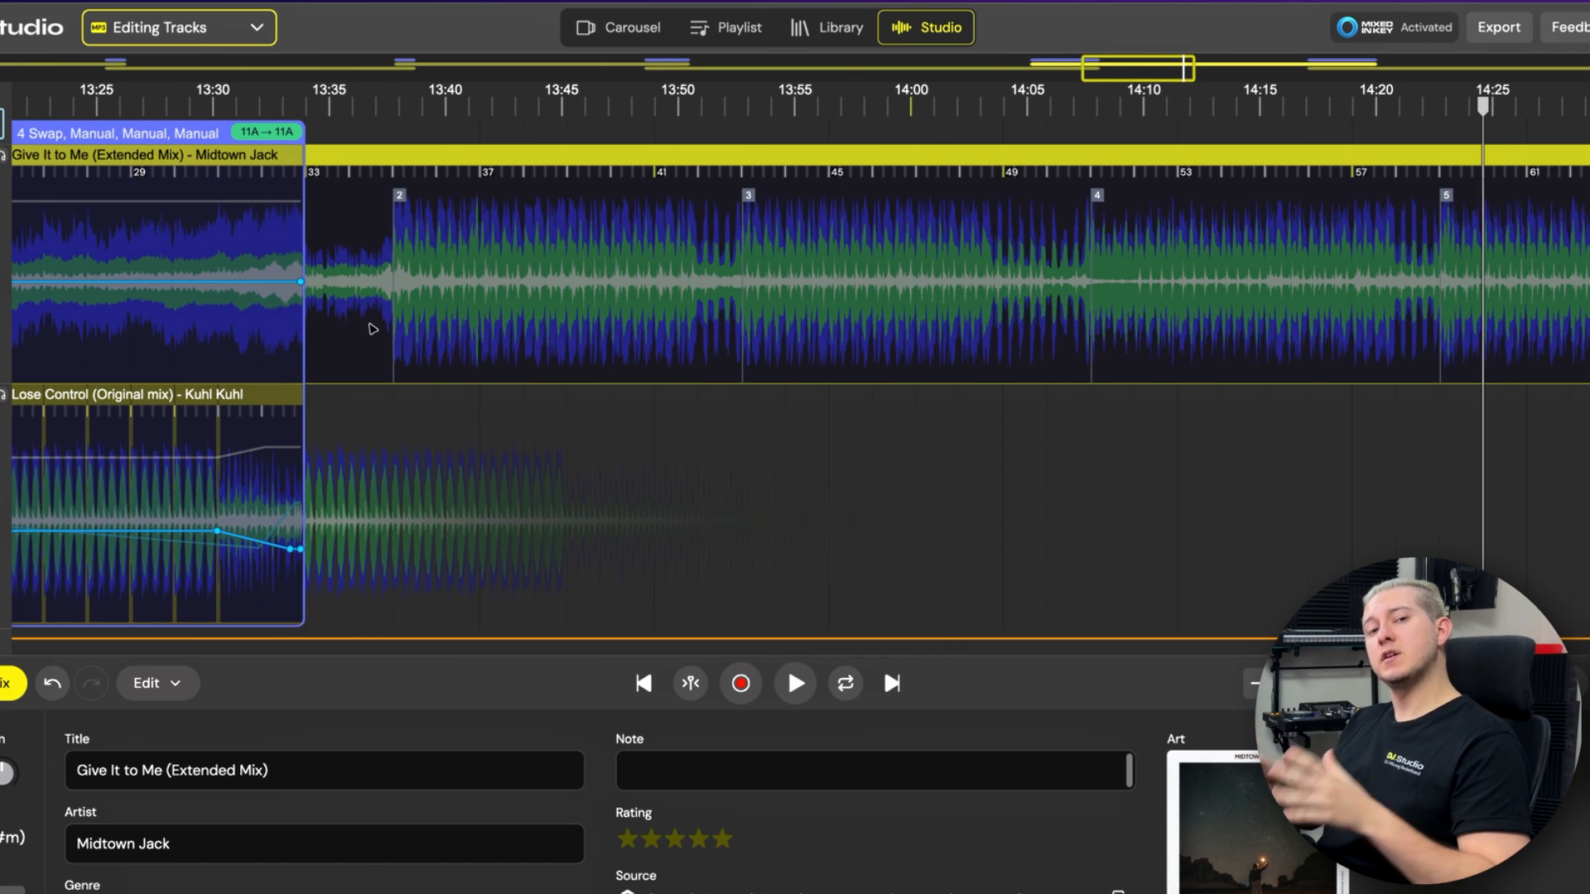
mouse_move(619, 326)
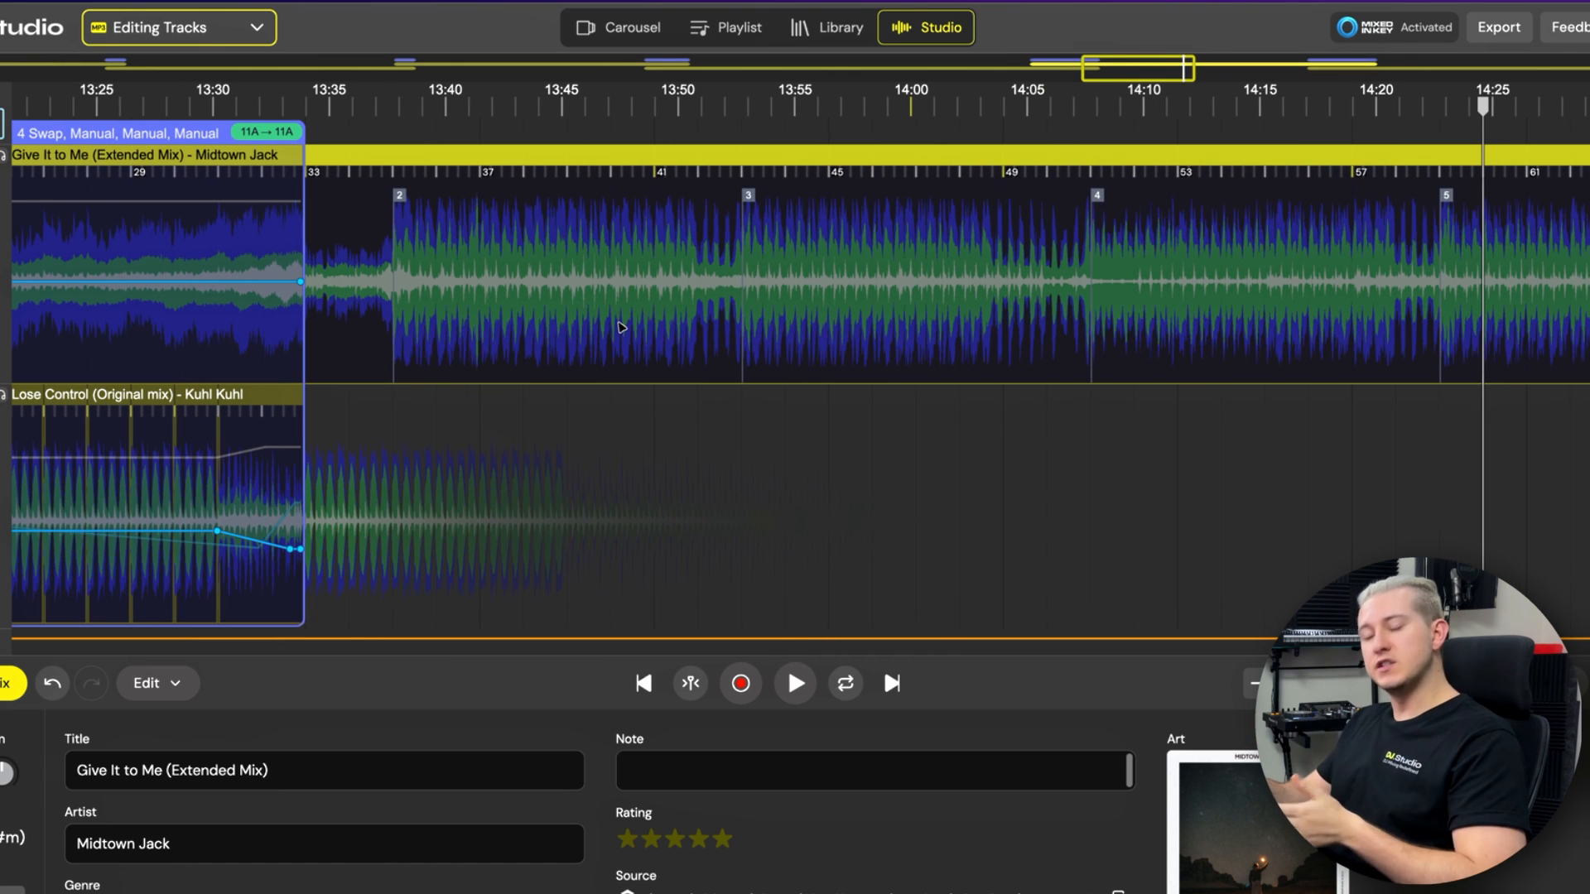
mouse_move(684, 287)
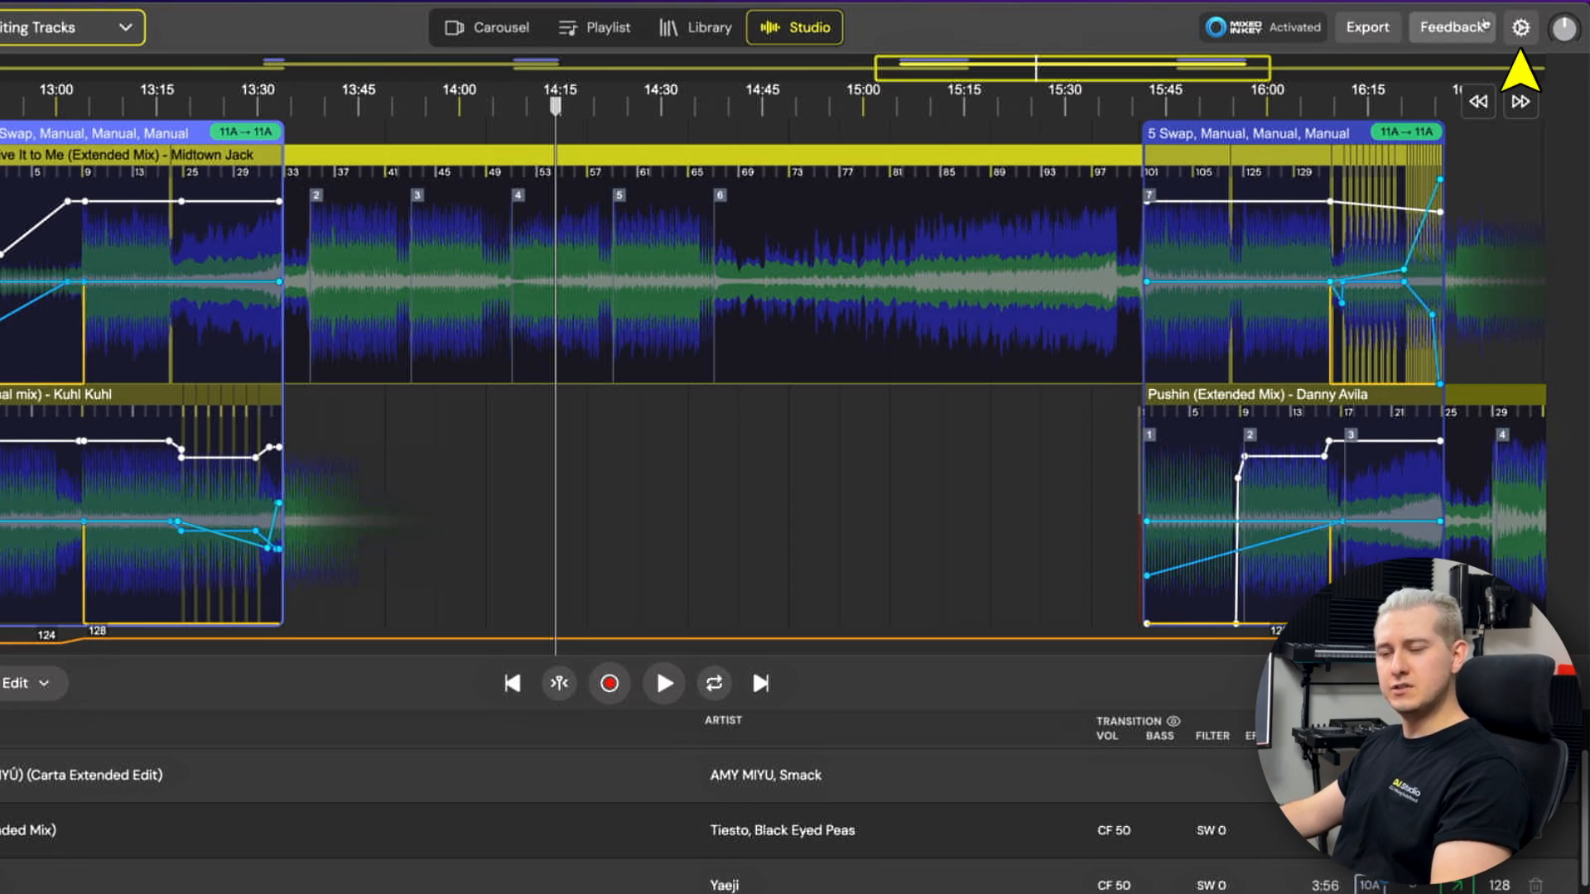
- Set Rekordbox Cue points to On in the Interface settings
click(1520, 28)
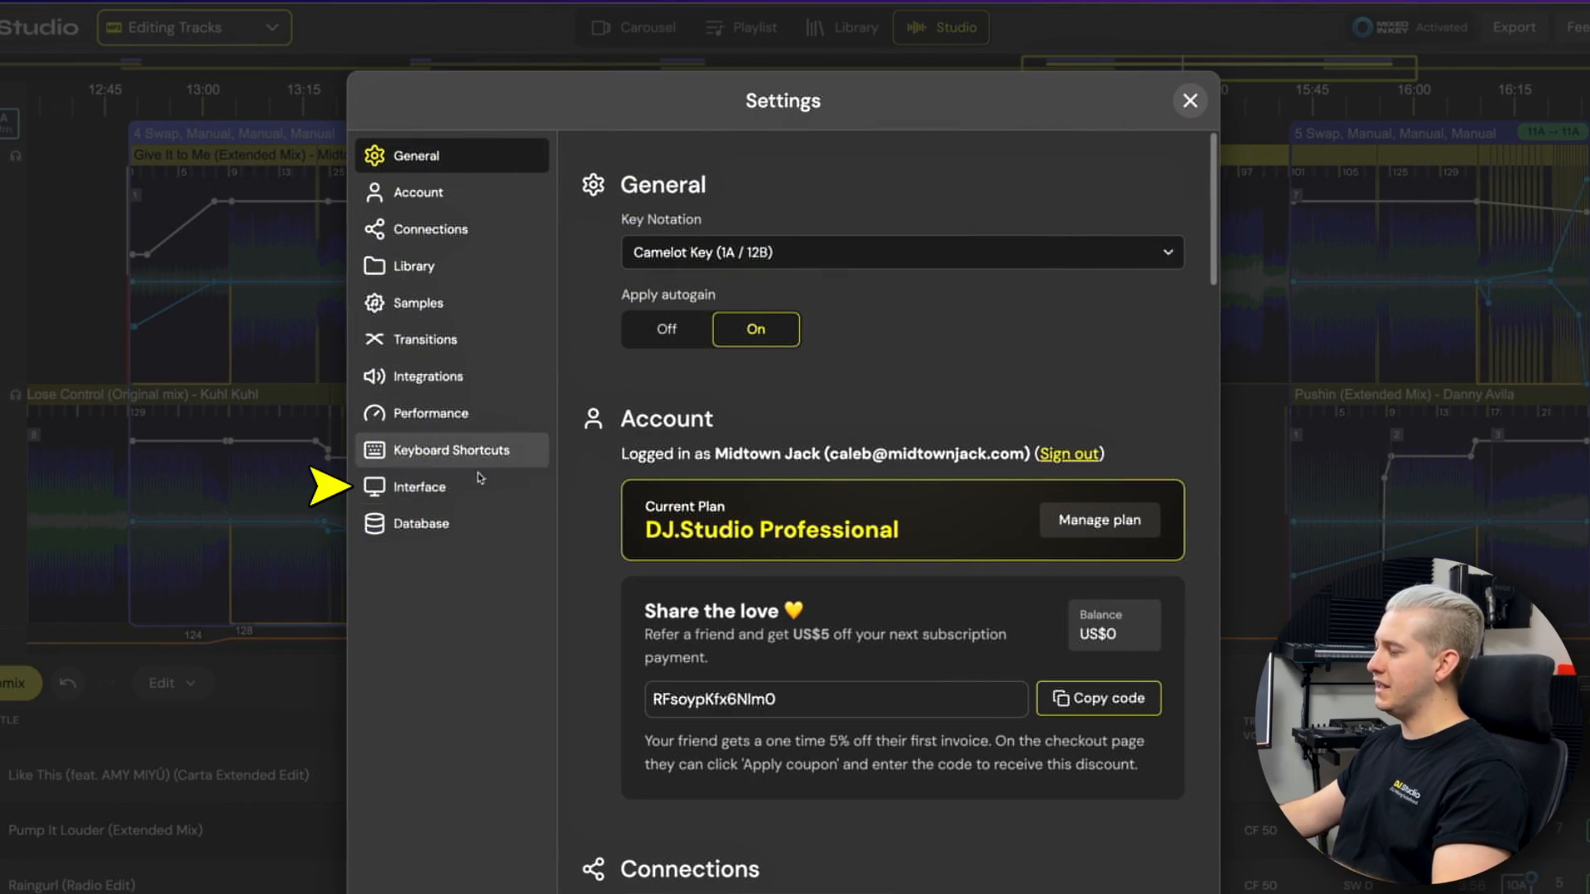
click(417, 487)
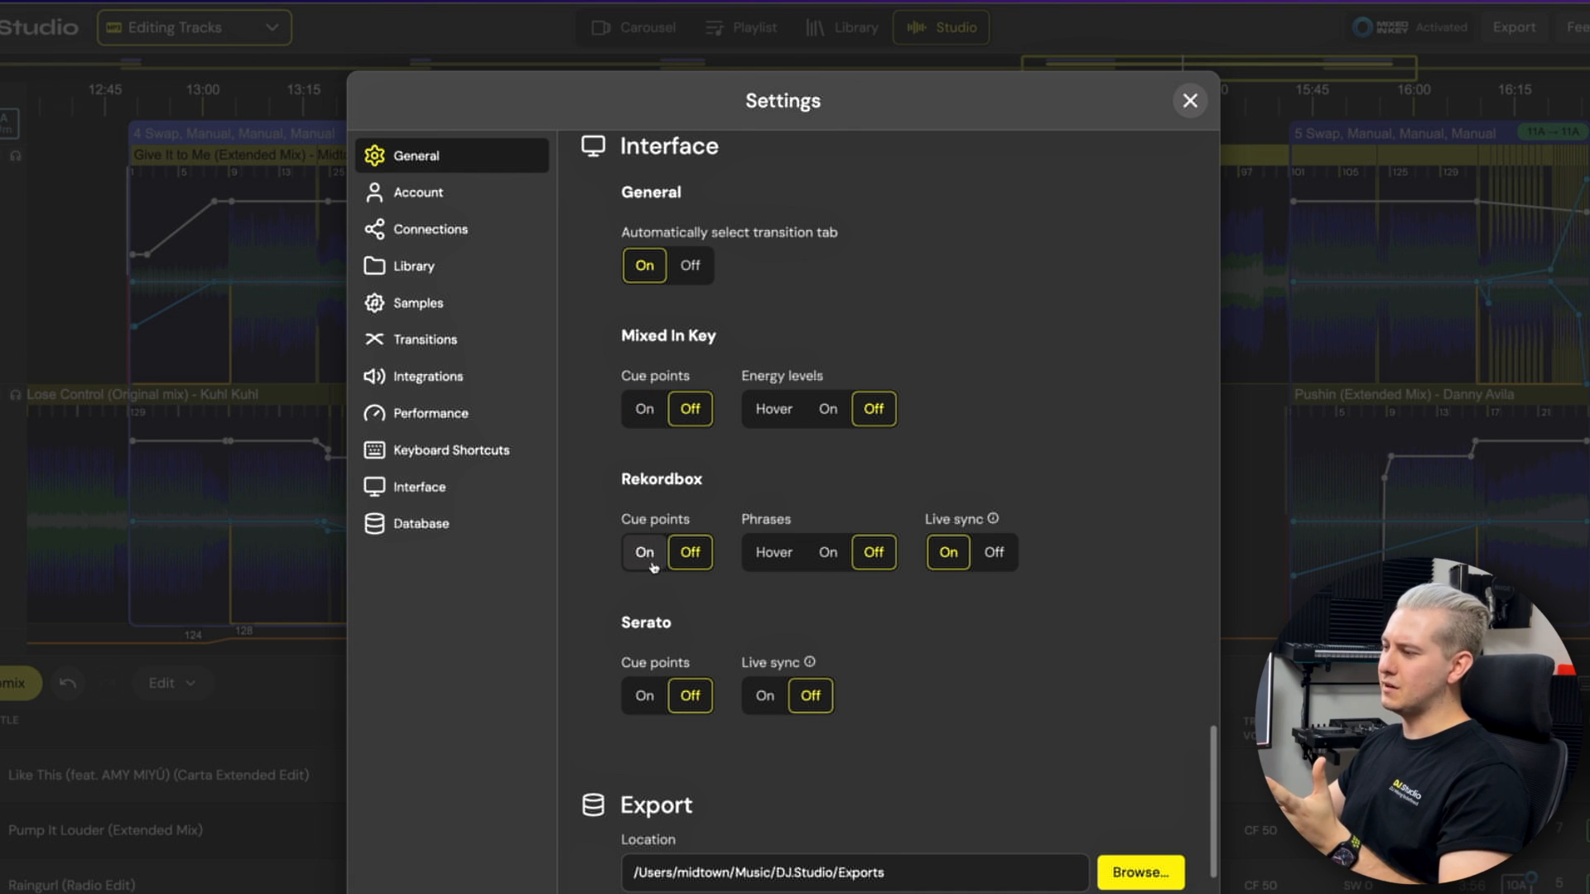
click(644, 551)
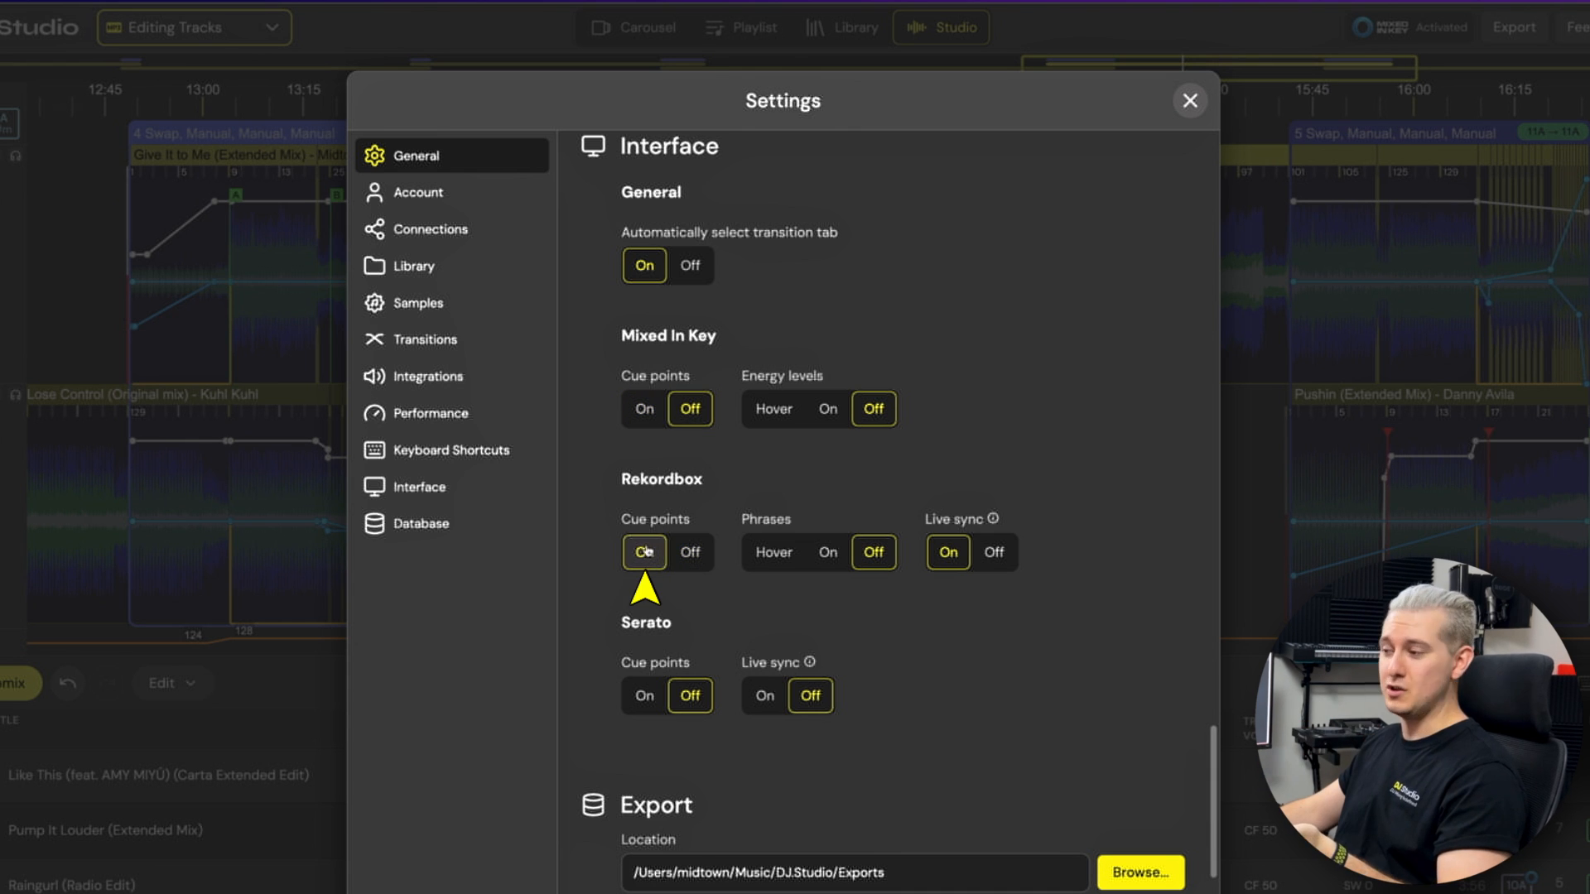
click(1188, 100)
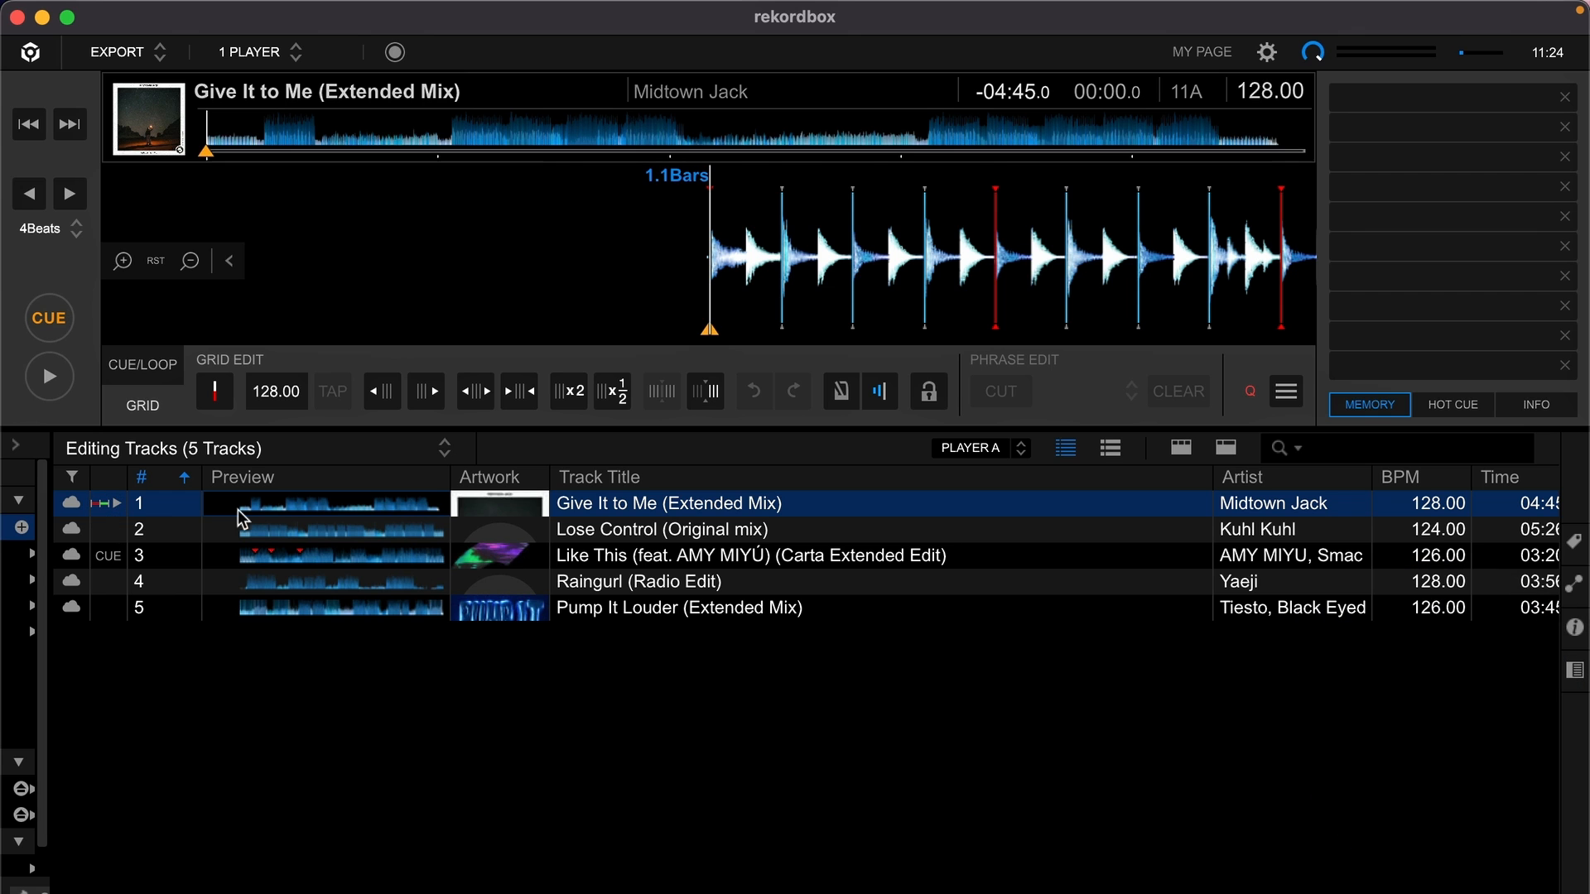
- Open rekordbox Preferences at Analysis, where BPM/Grid and Key are checked but Phrase isn't
click(1265, 51)
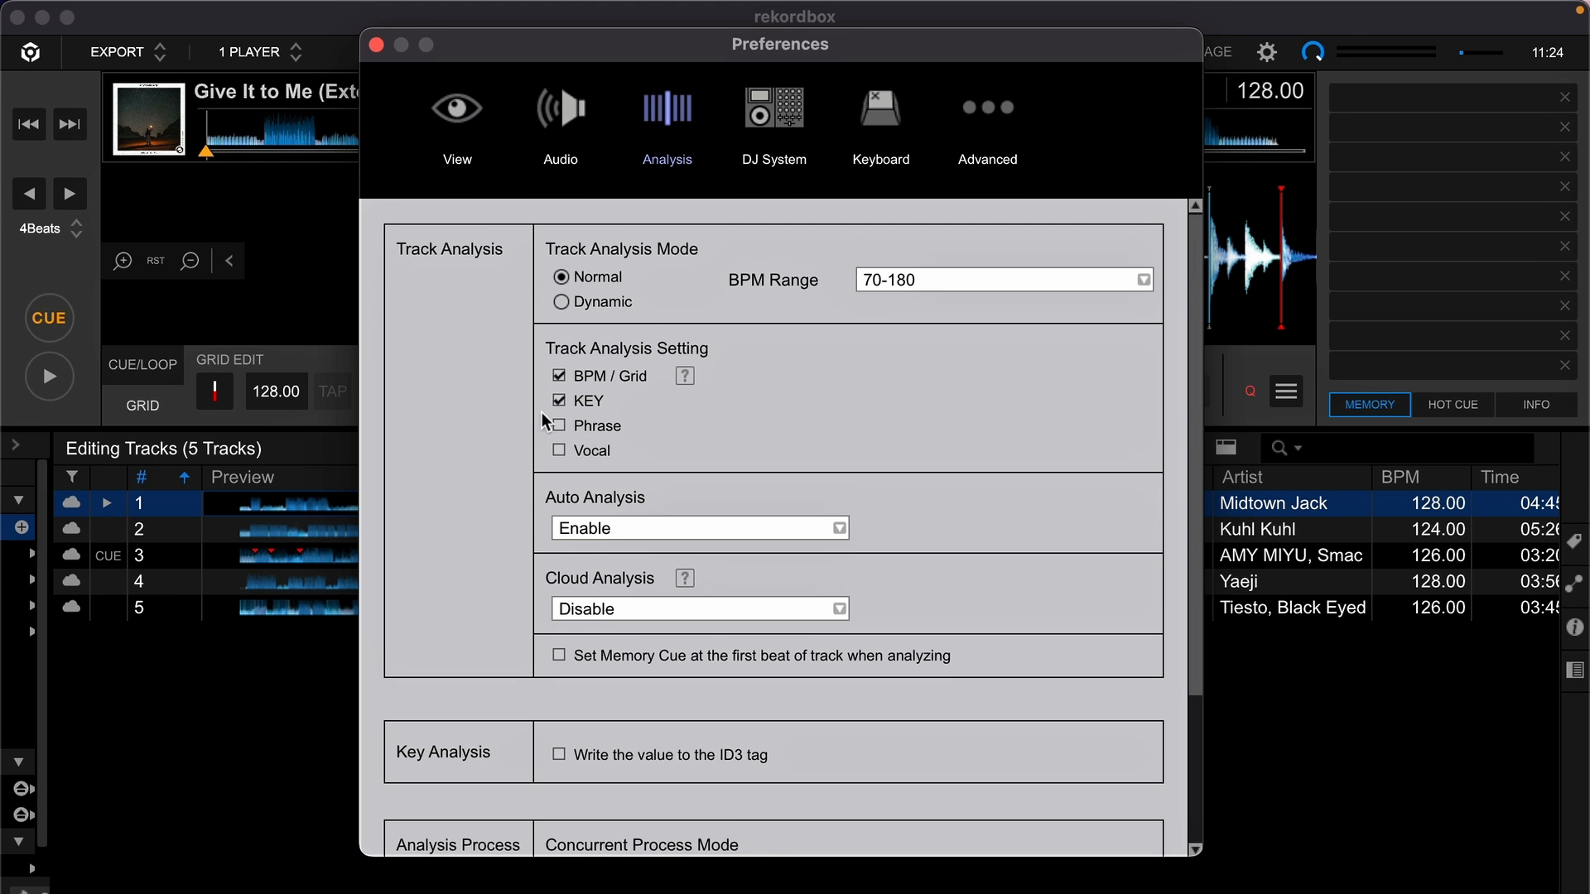